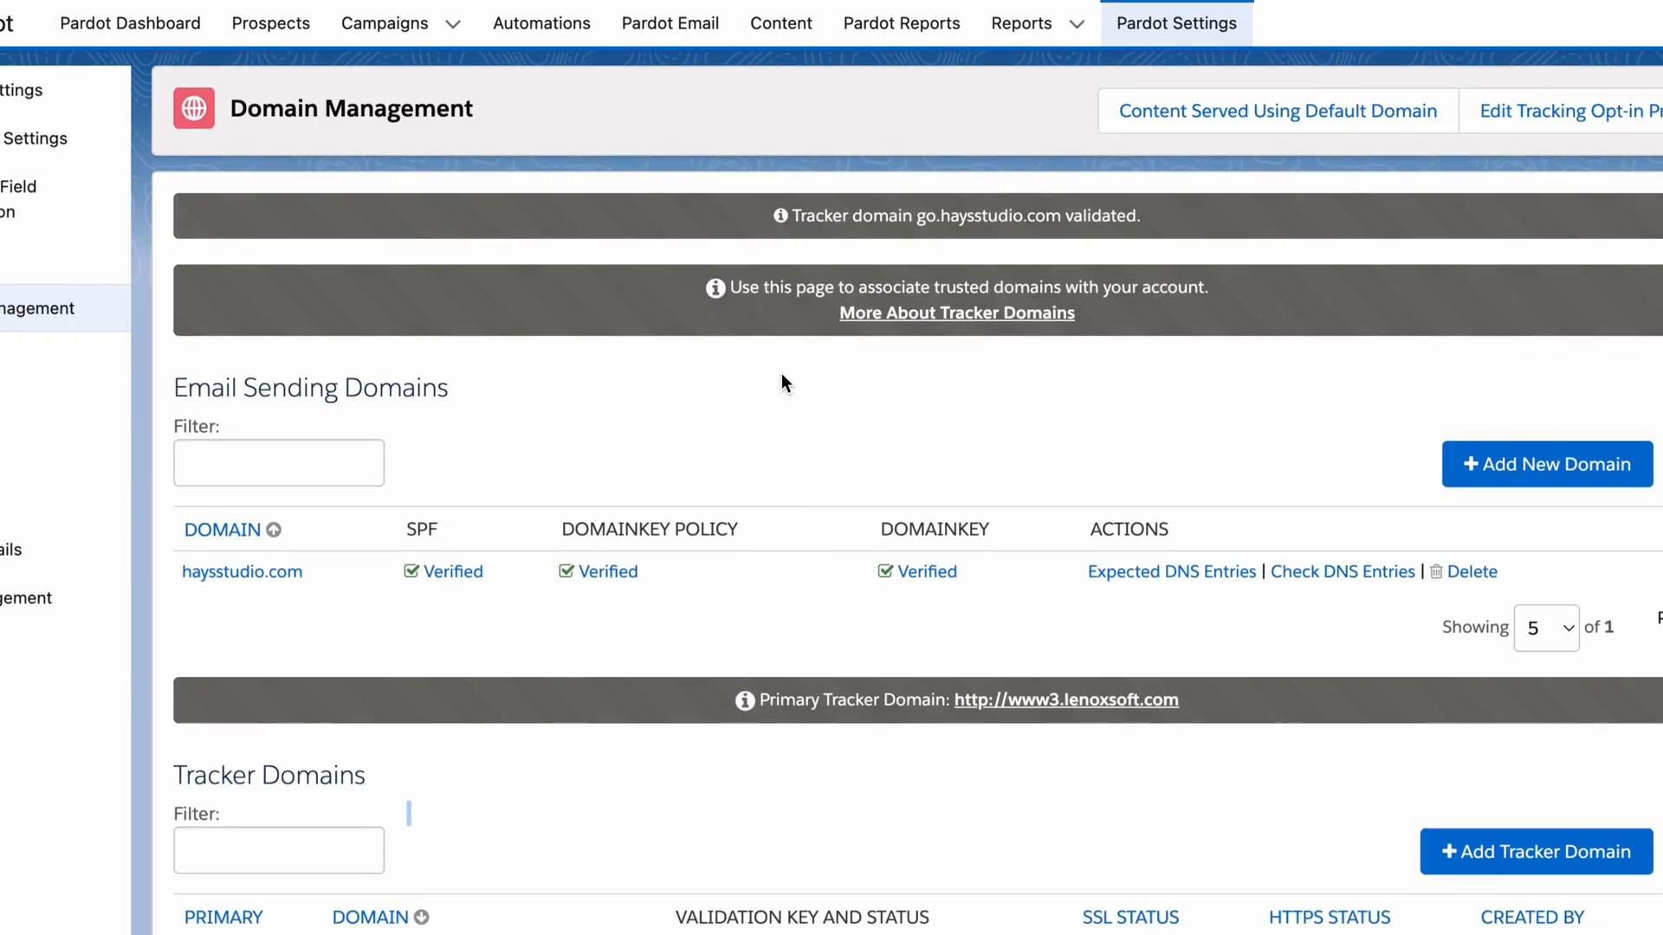
mouse_move(947, 175)
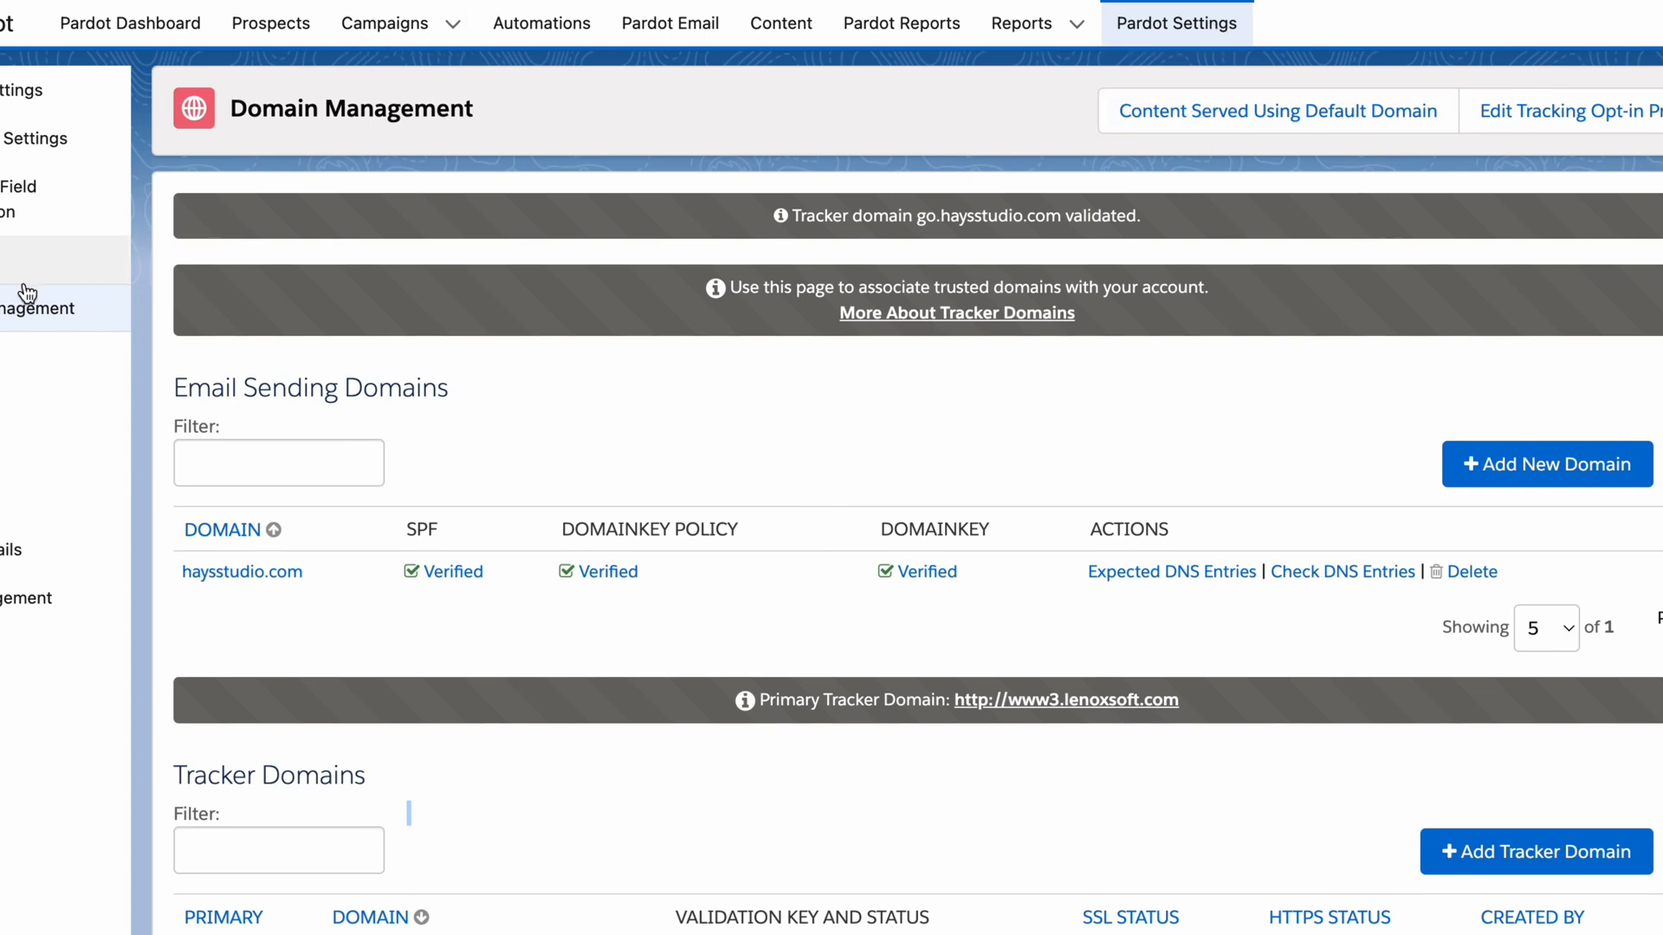
Step: Scroll Domain Management down to the Tracker Domains table and Tracking Code Generator
scroll(down, 3)
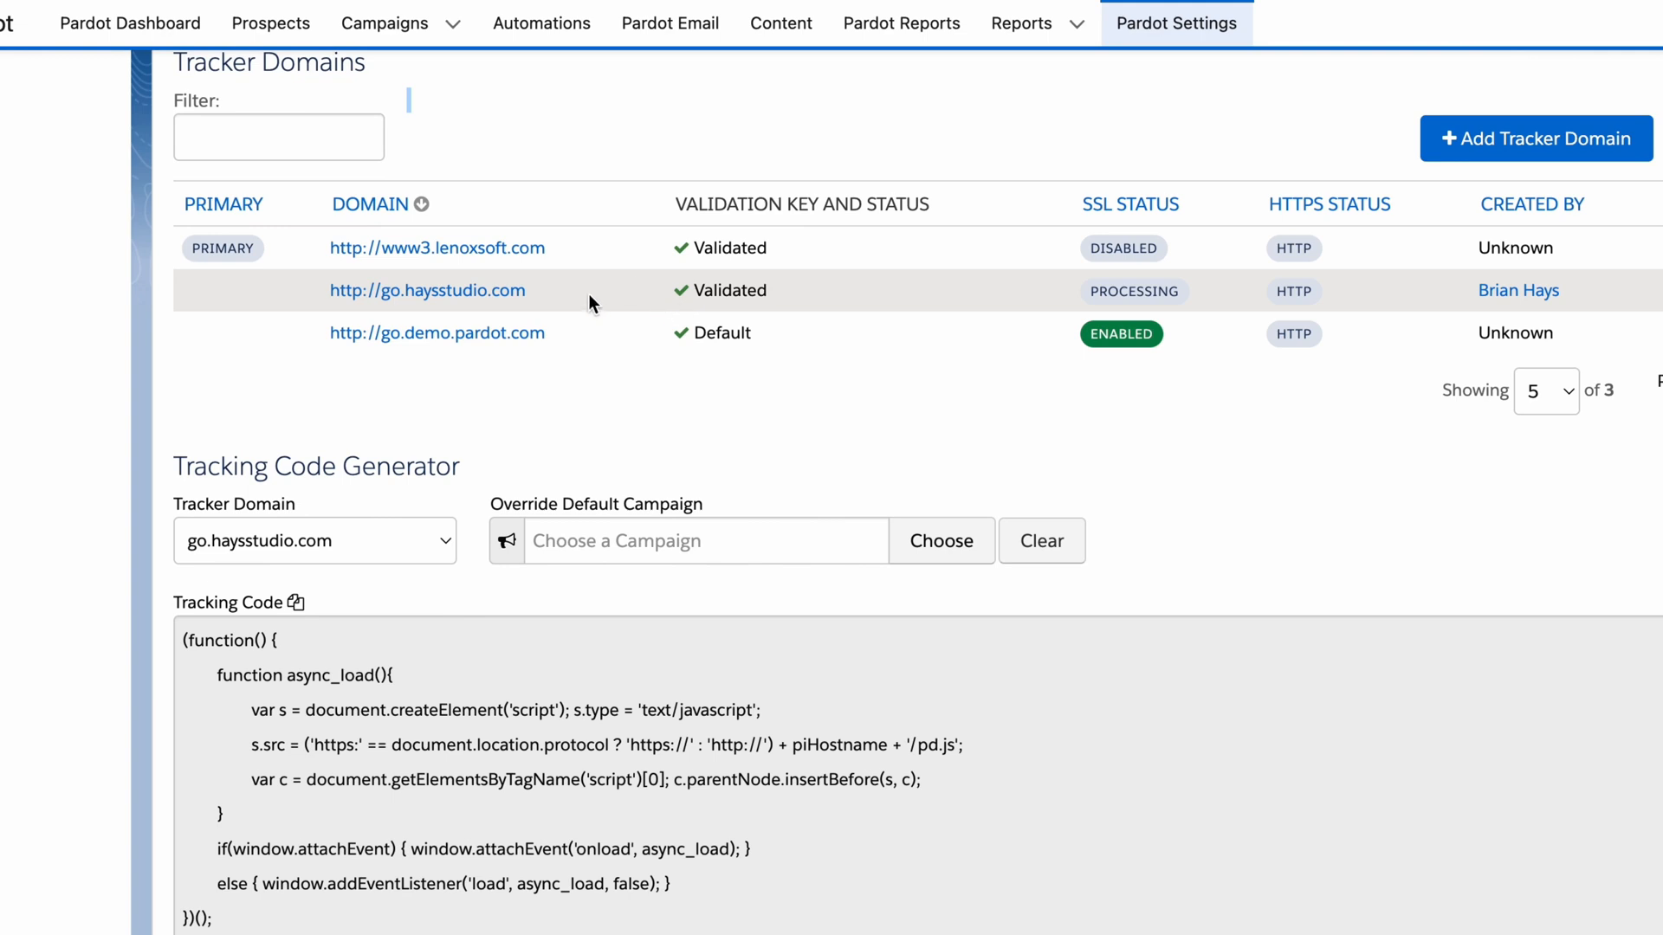
mouse_move(275, 507)
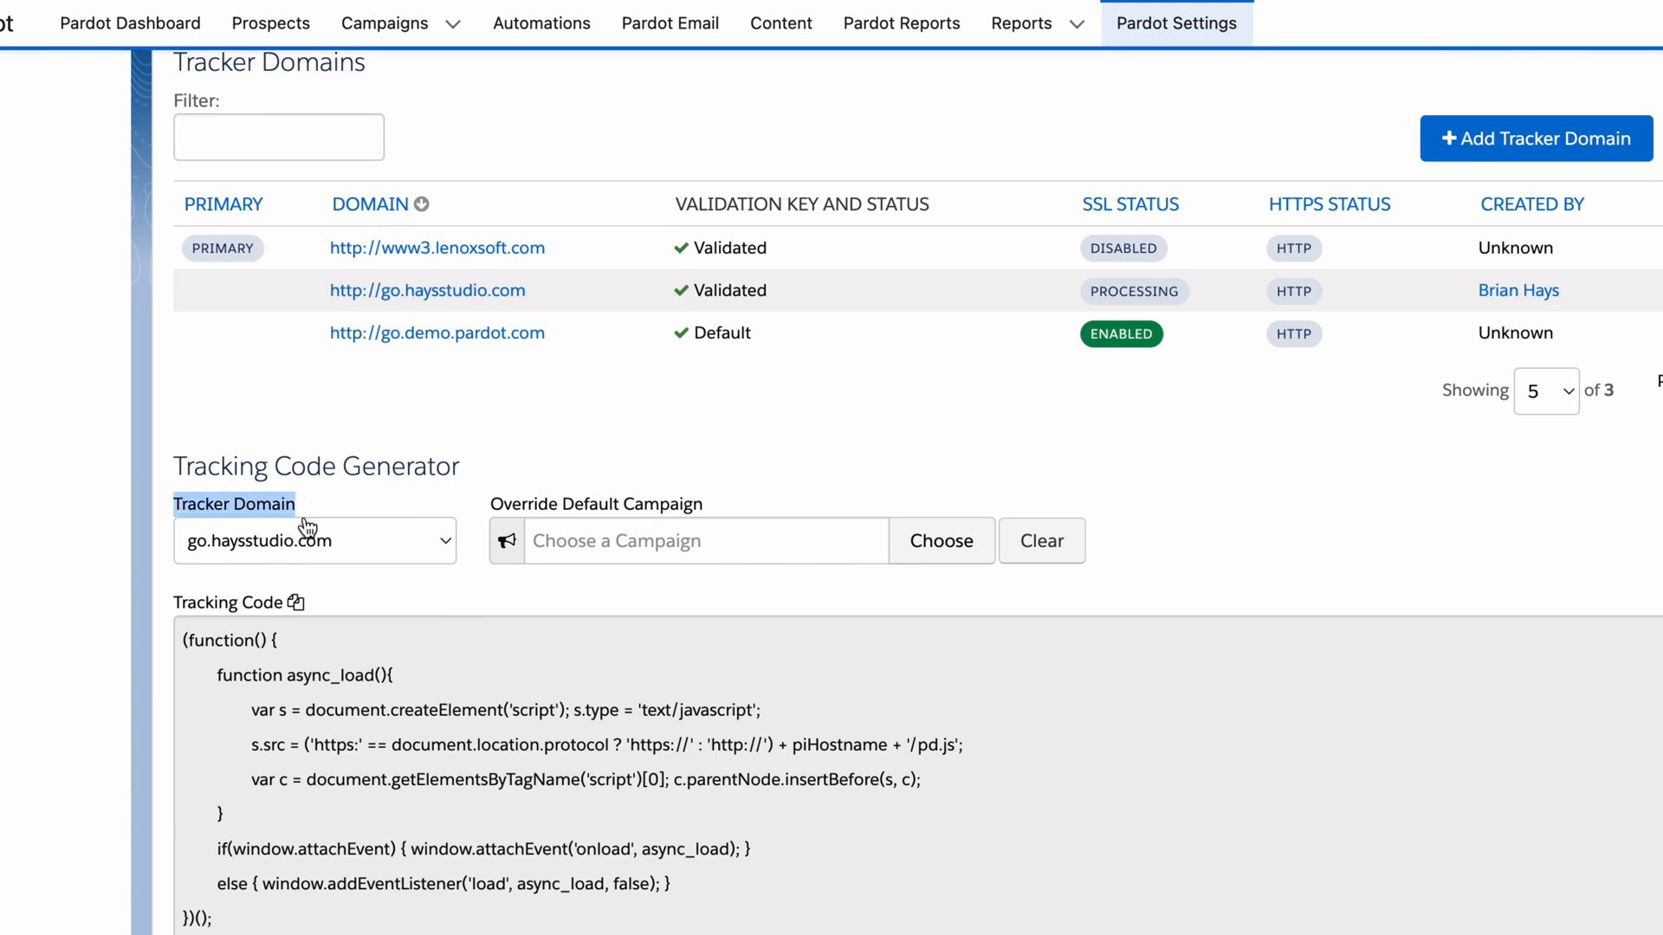
click(314, 540)
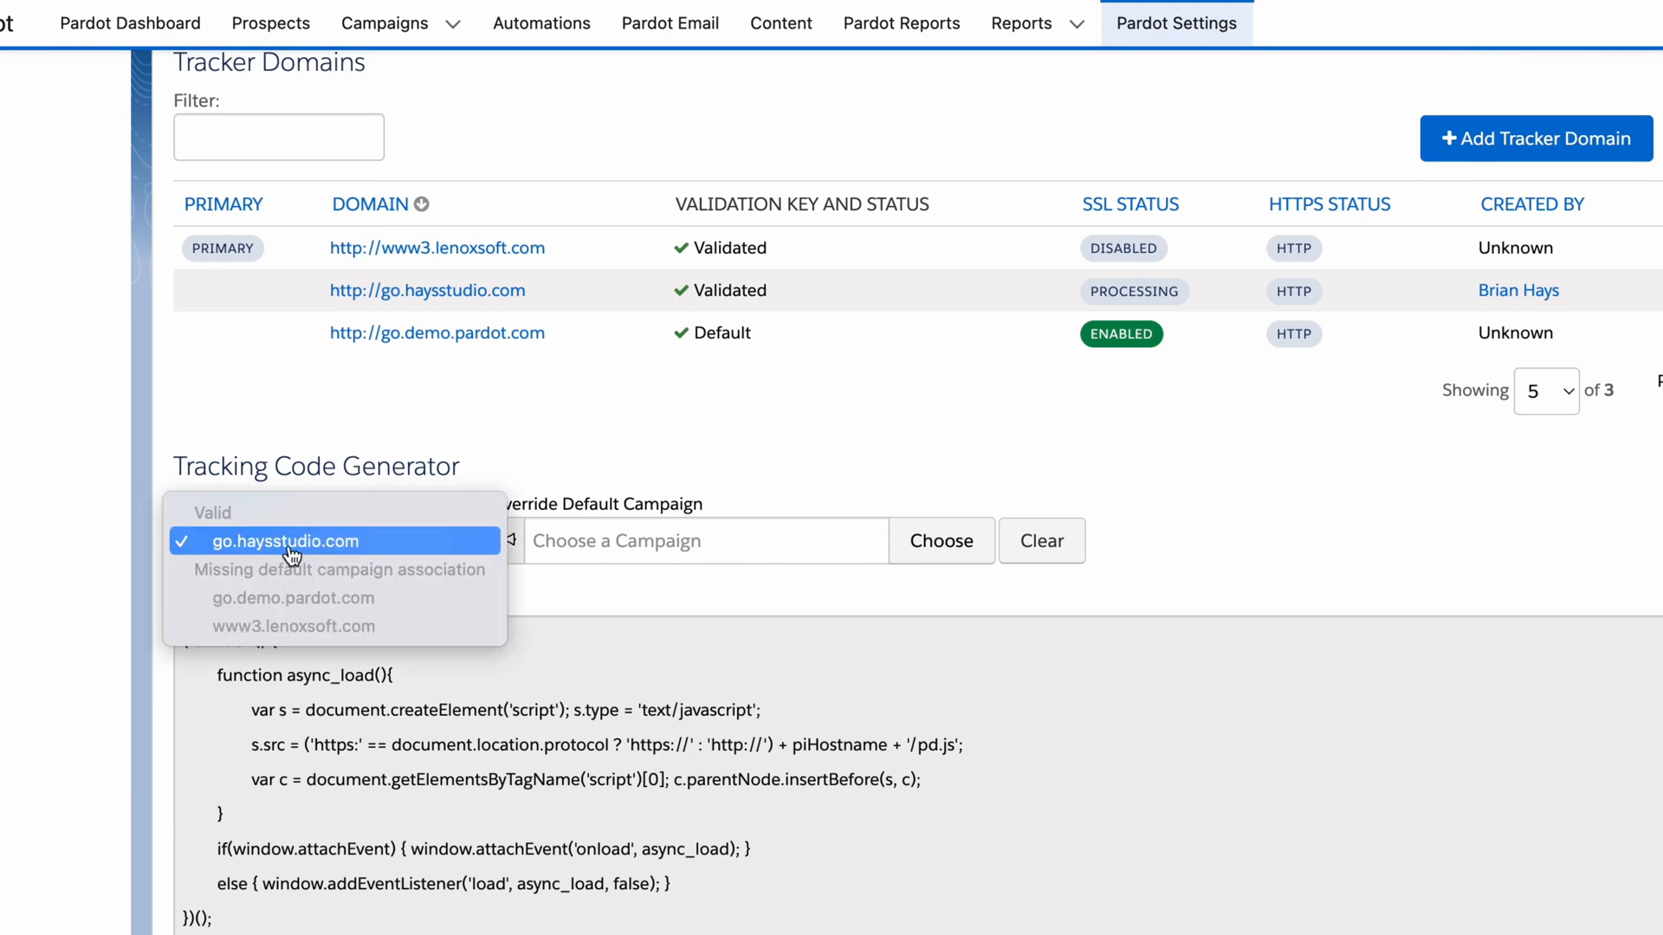
click(284, 541)
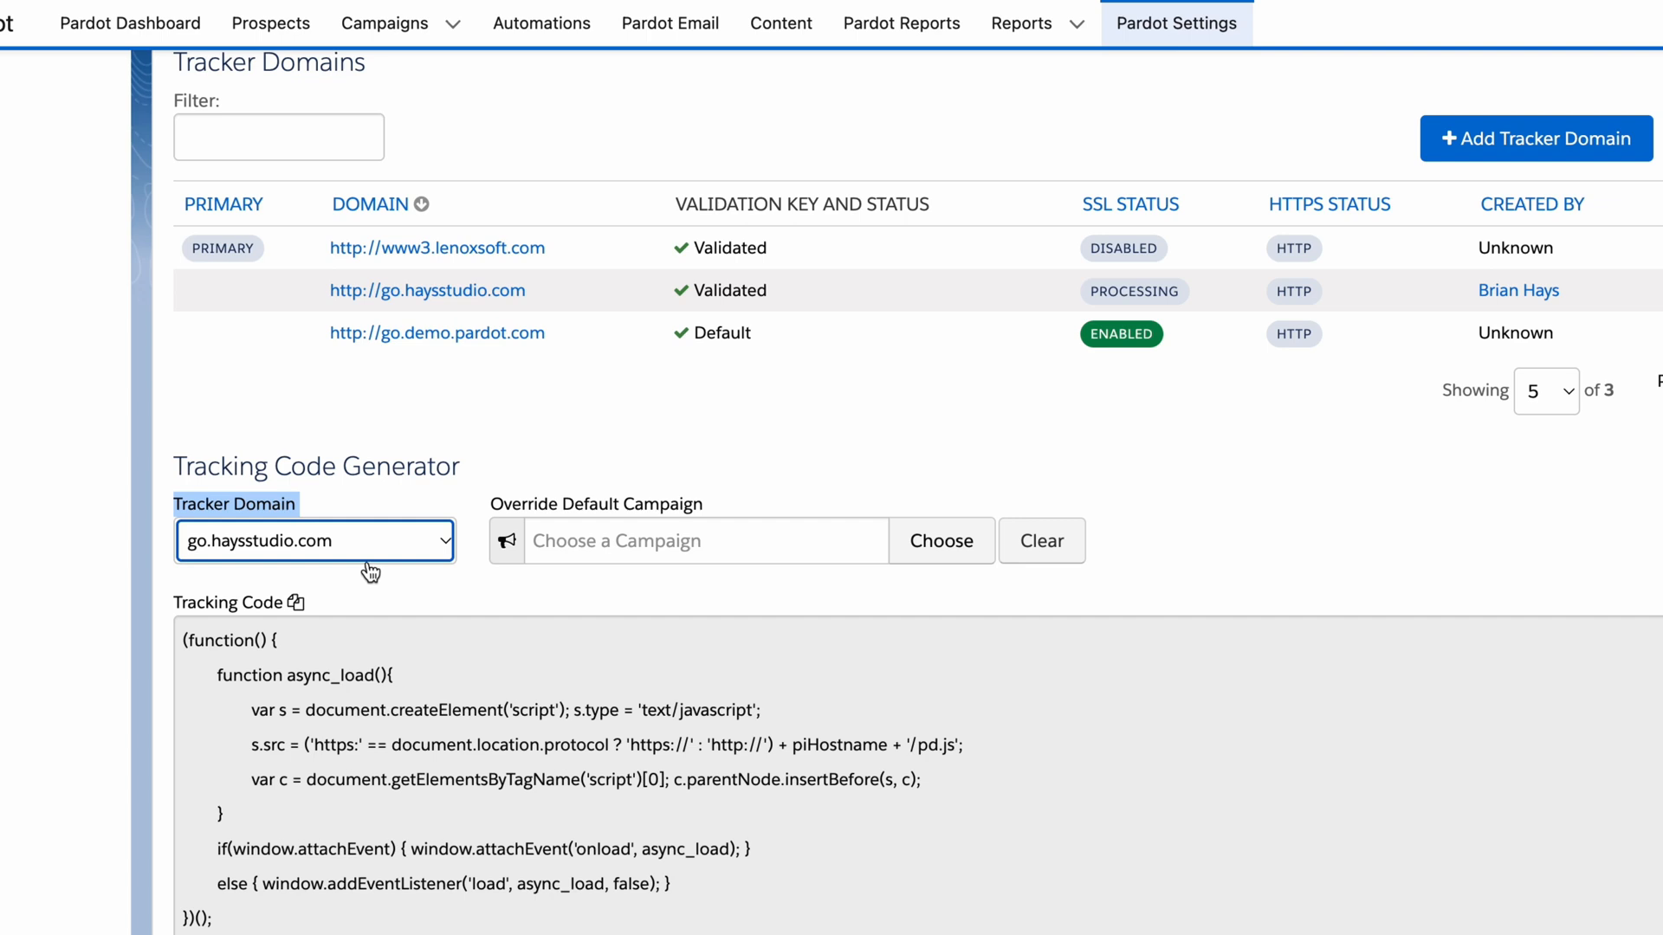
mouse_move(360, 571)
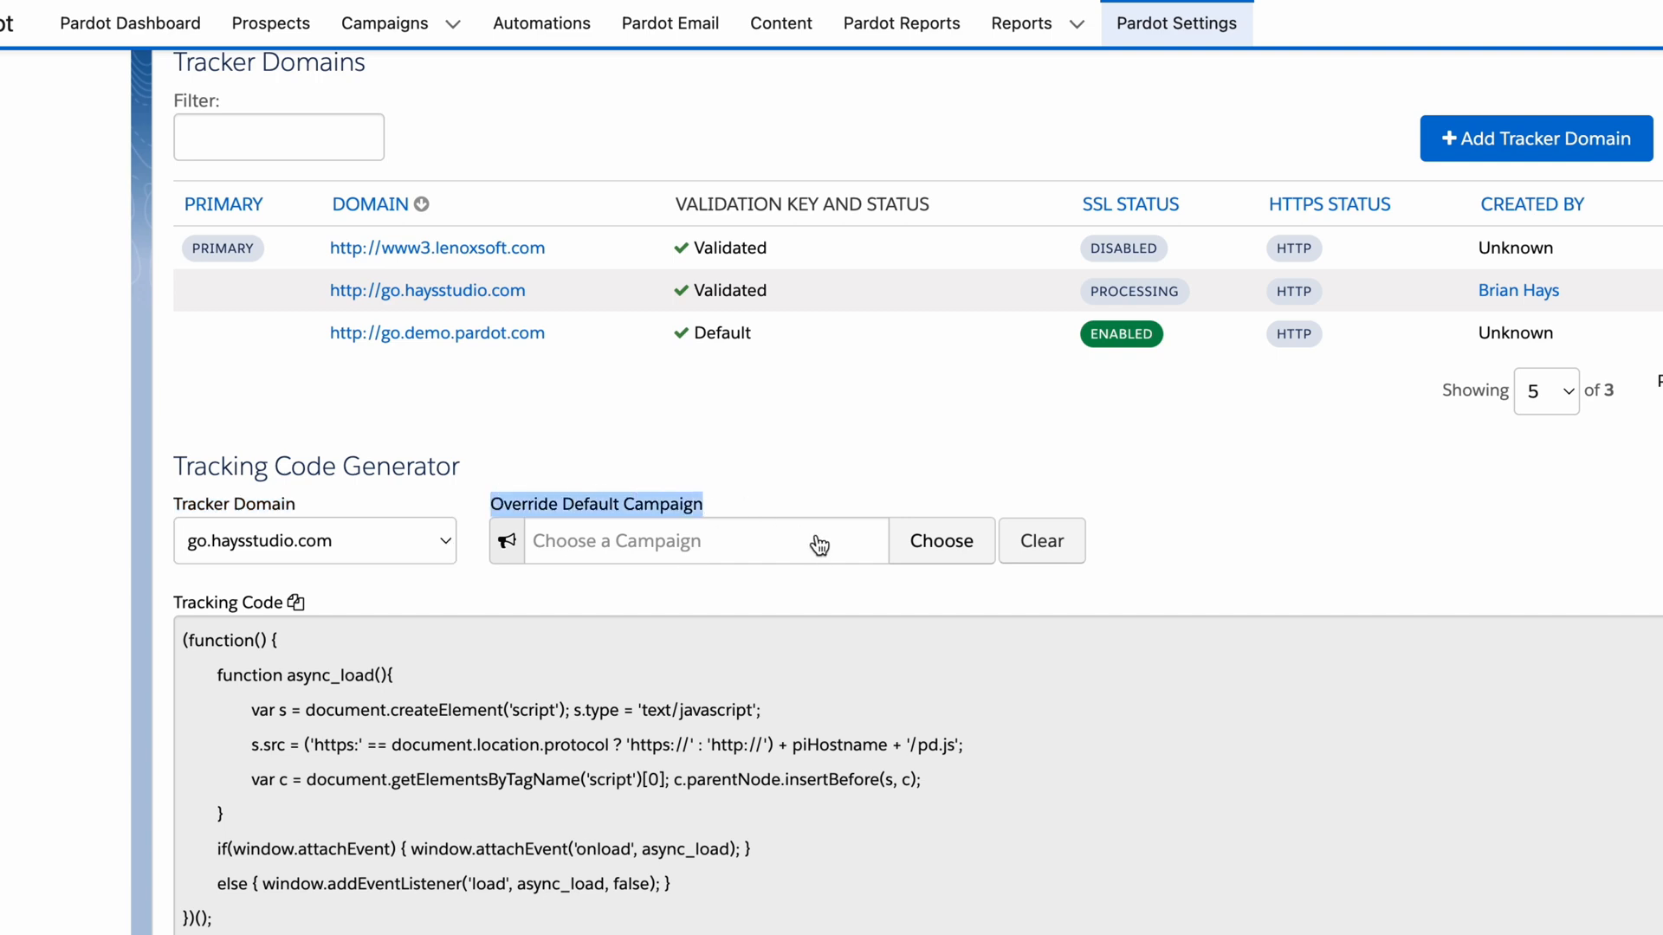
Step: Choose Website Tracking - HaysStudio.com as the override default campaign for the tracking code
click(941, 540)
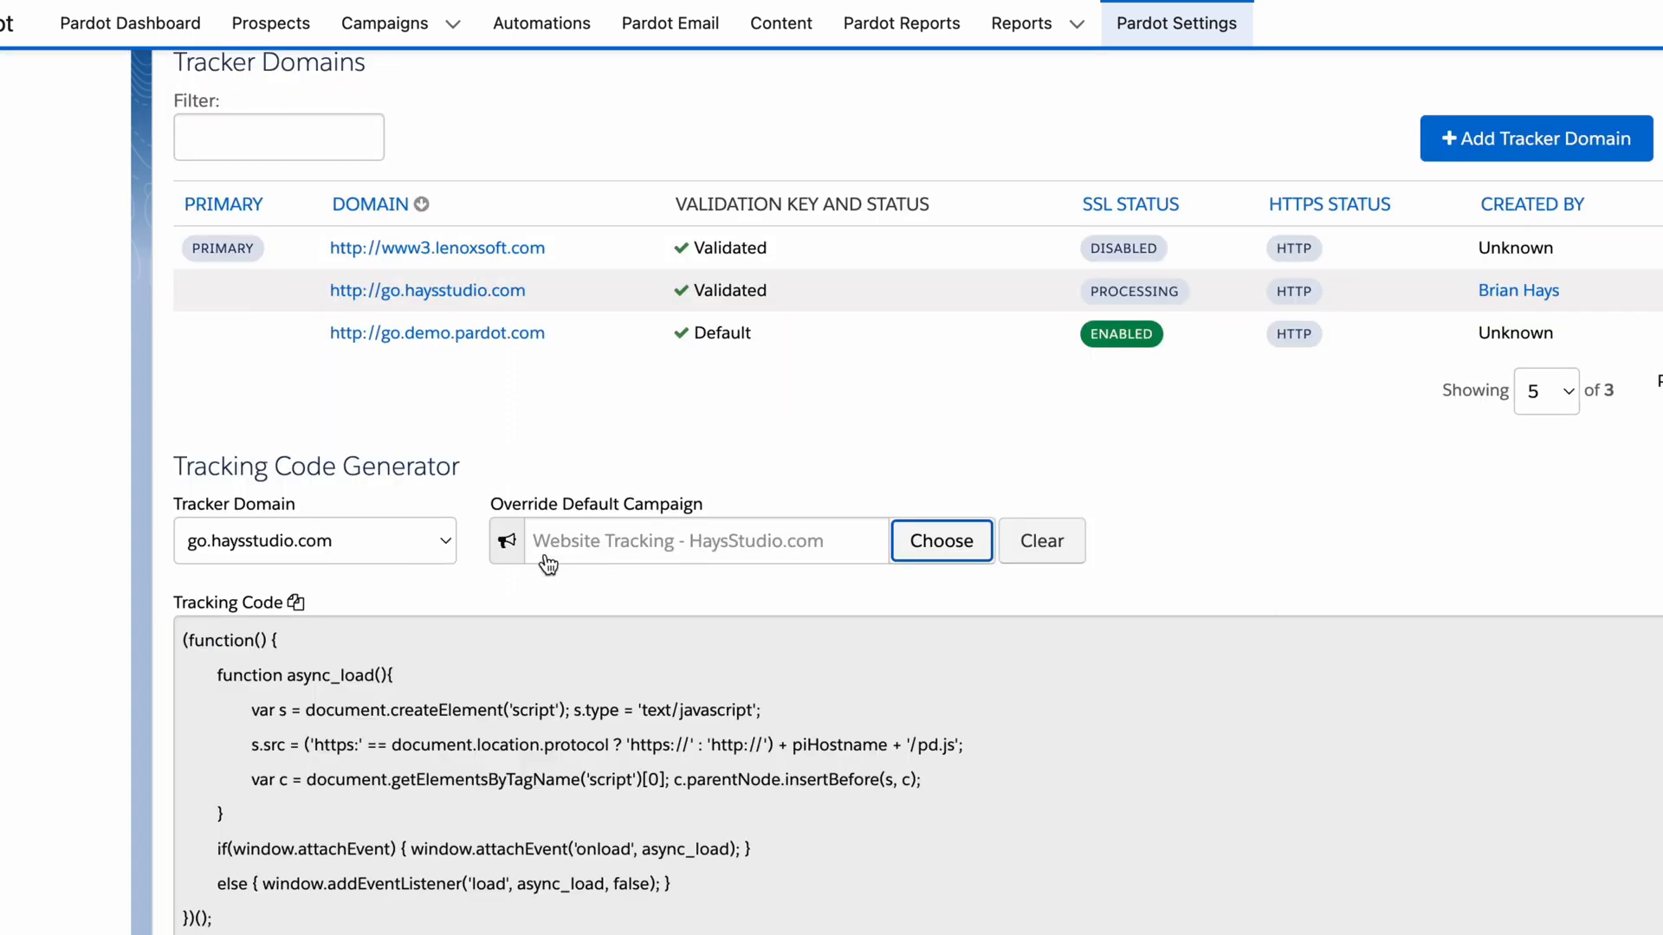
mouse_move(694, 582)
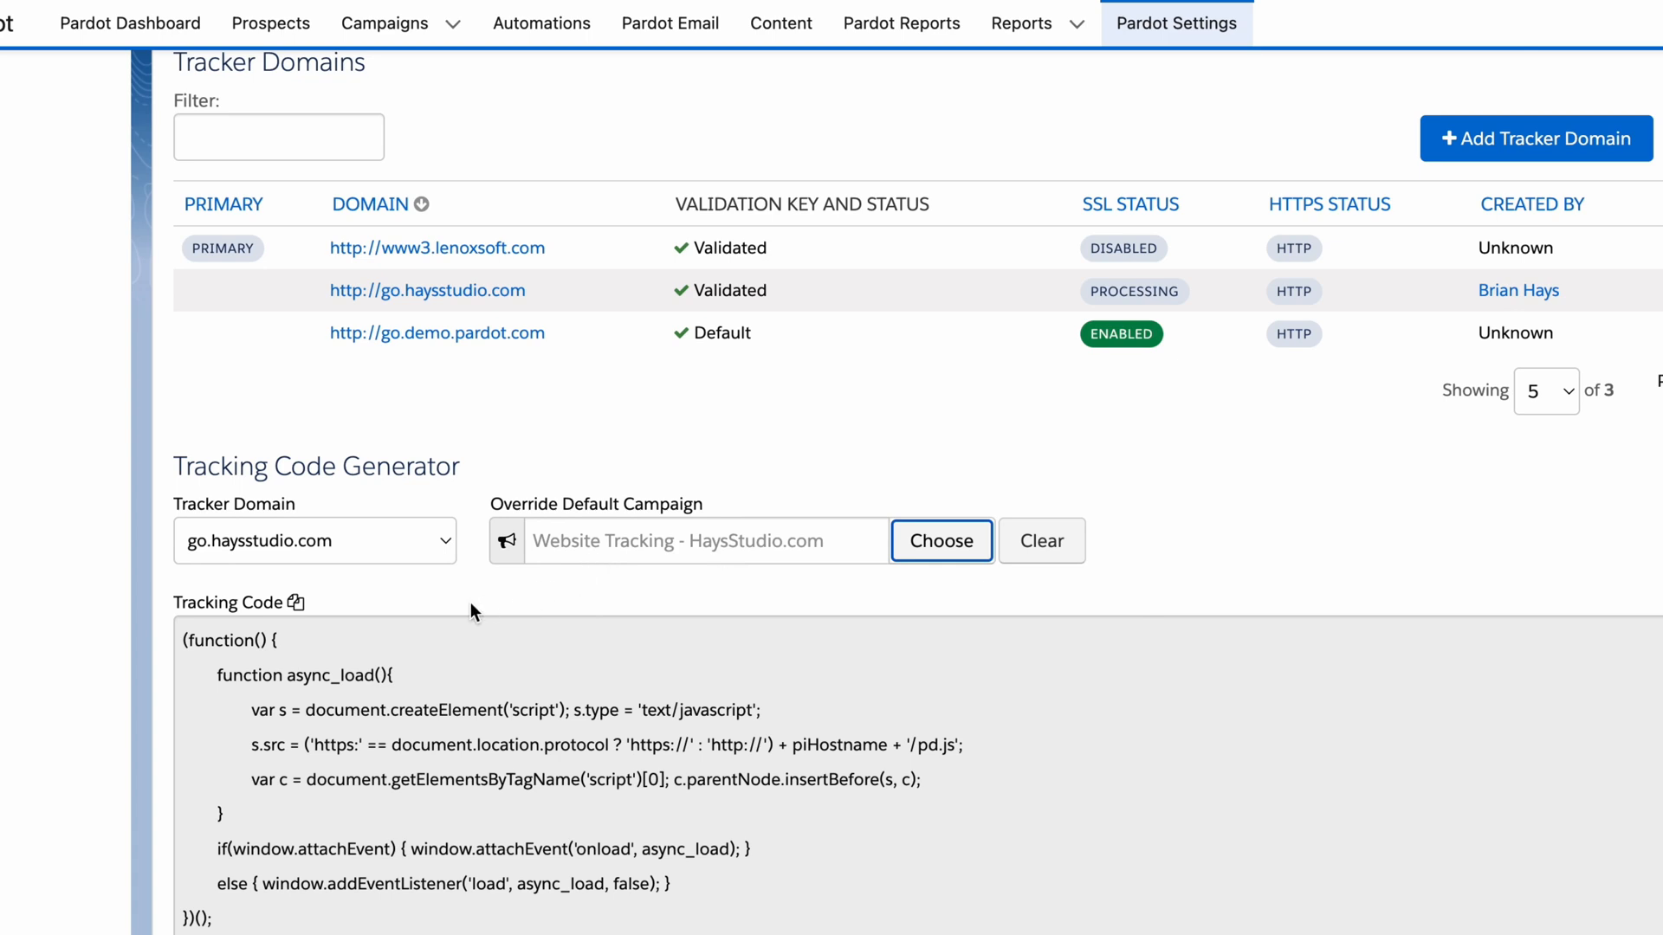
mouse_move(785, 623)
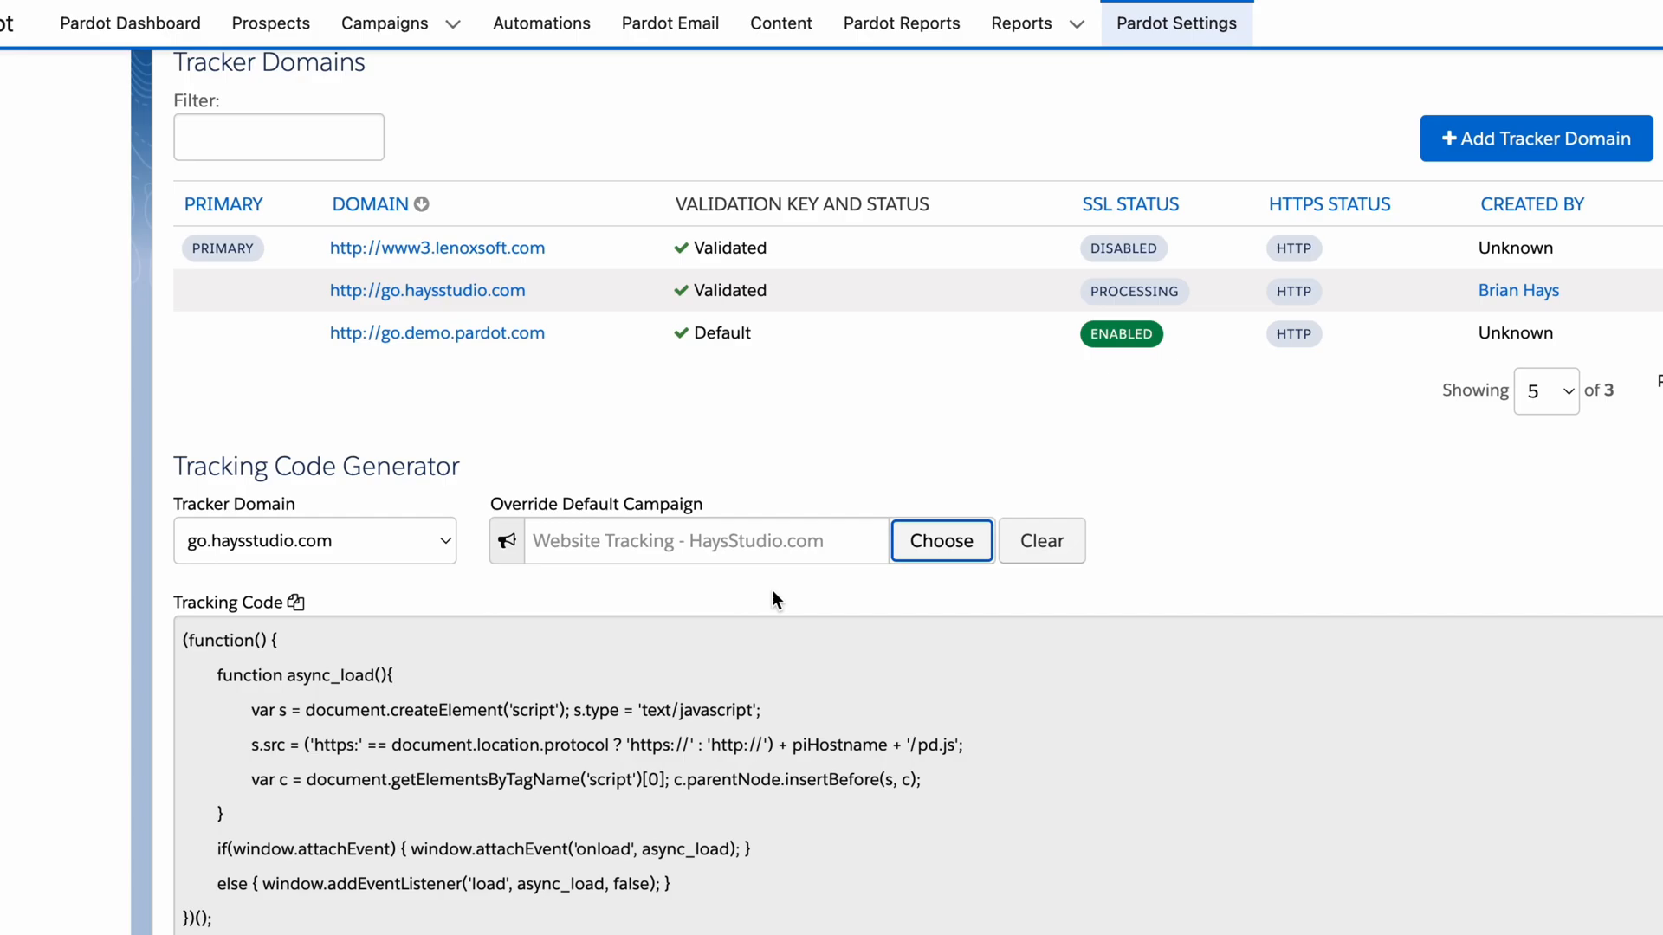
mouse_move(775, 592)
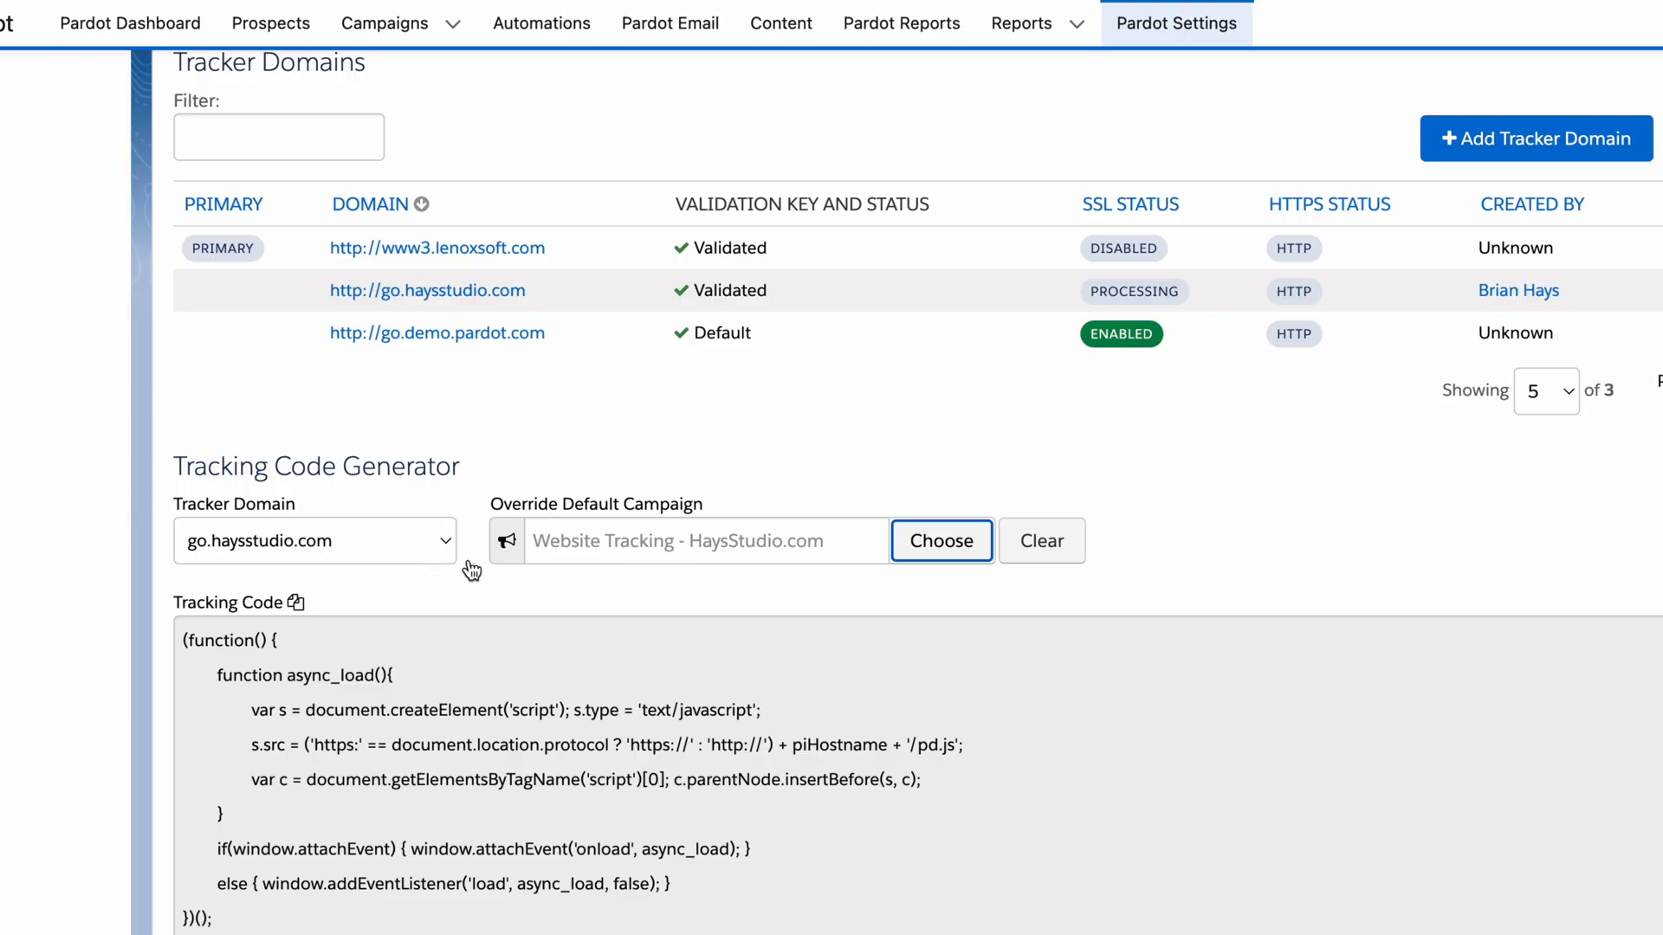
mouse_move(689, 573)
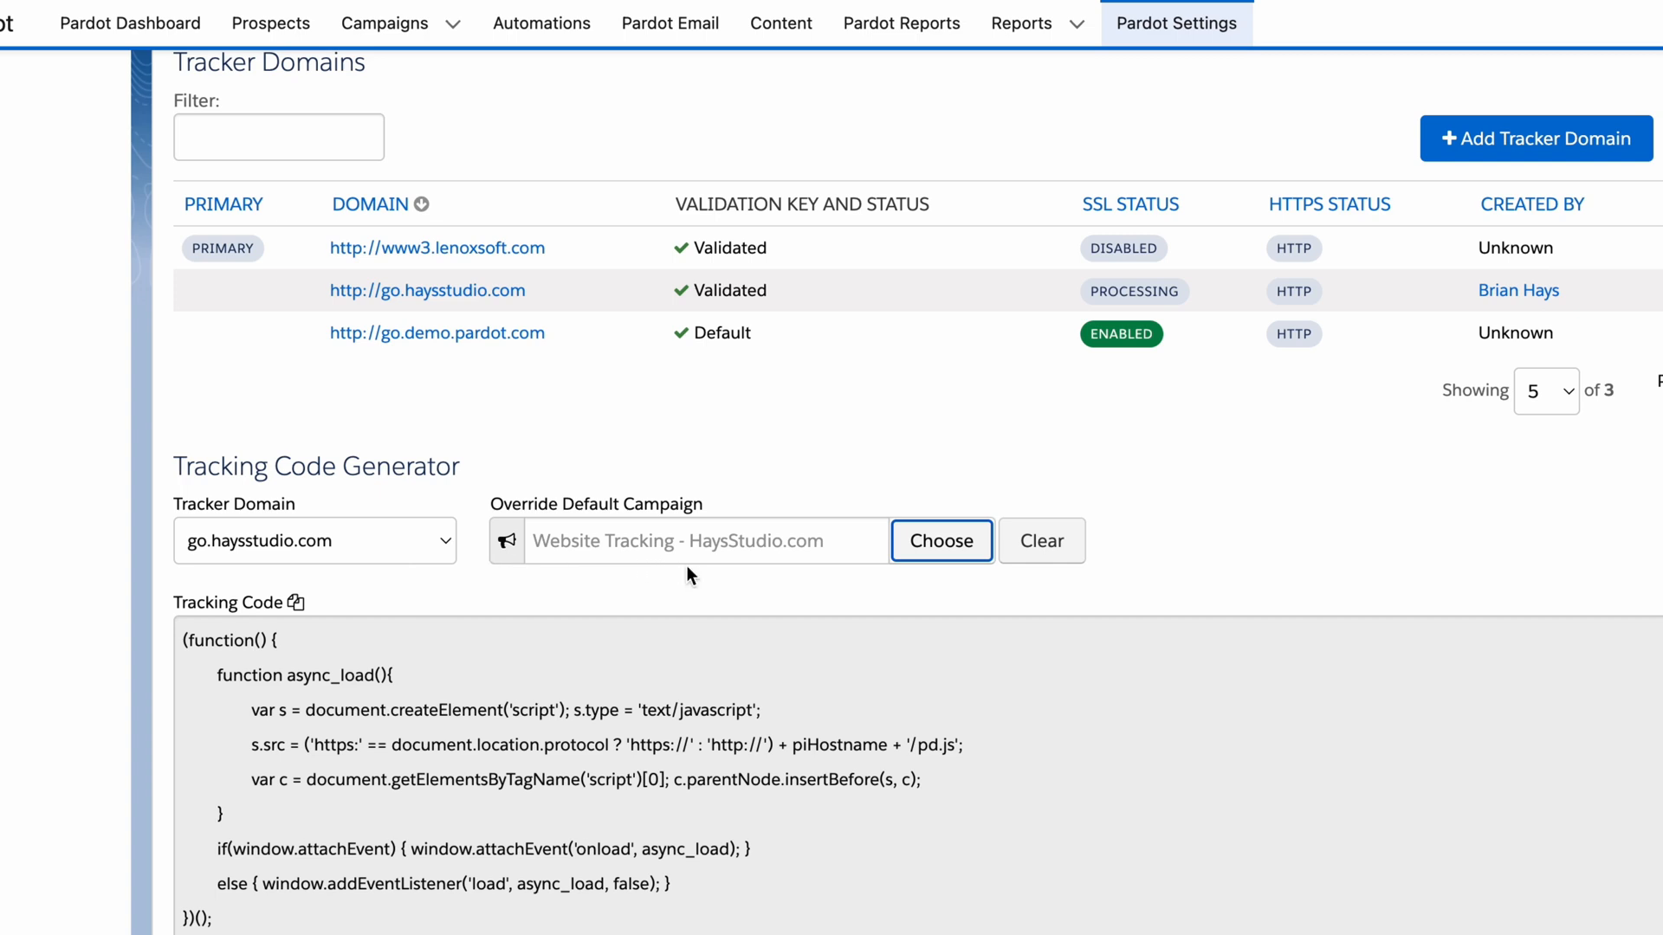
mouse_move(695, 576)
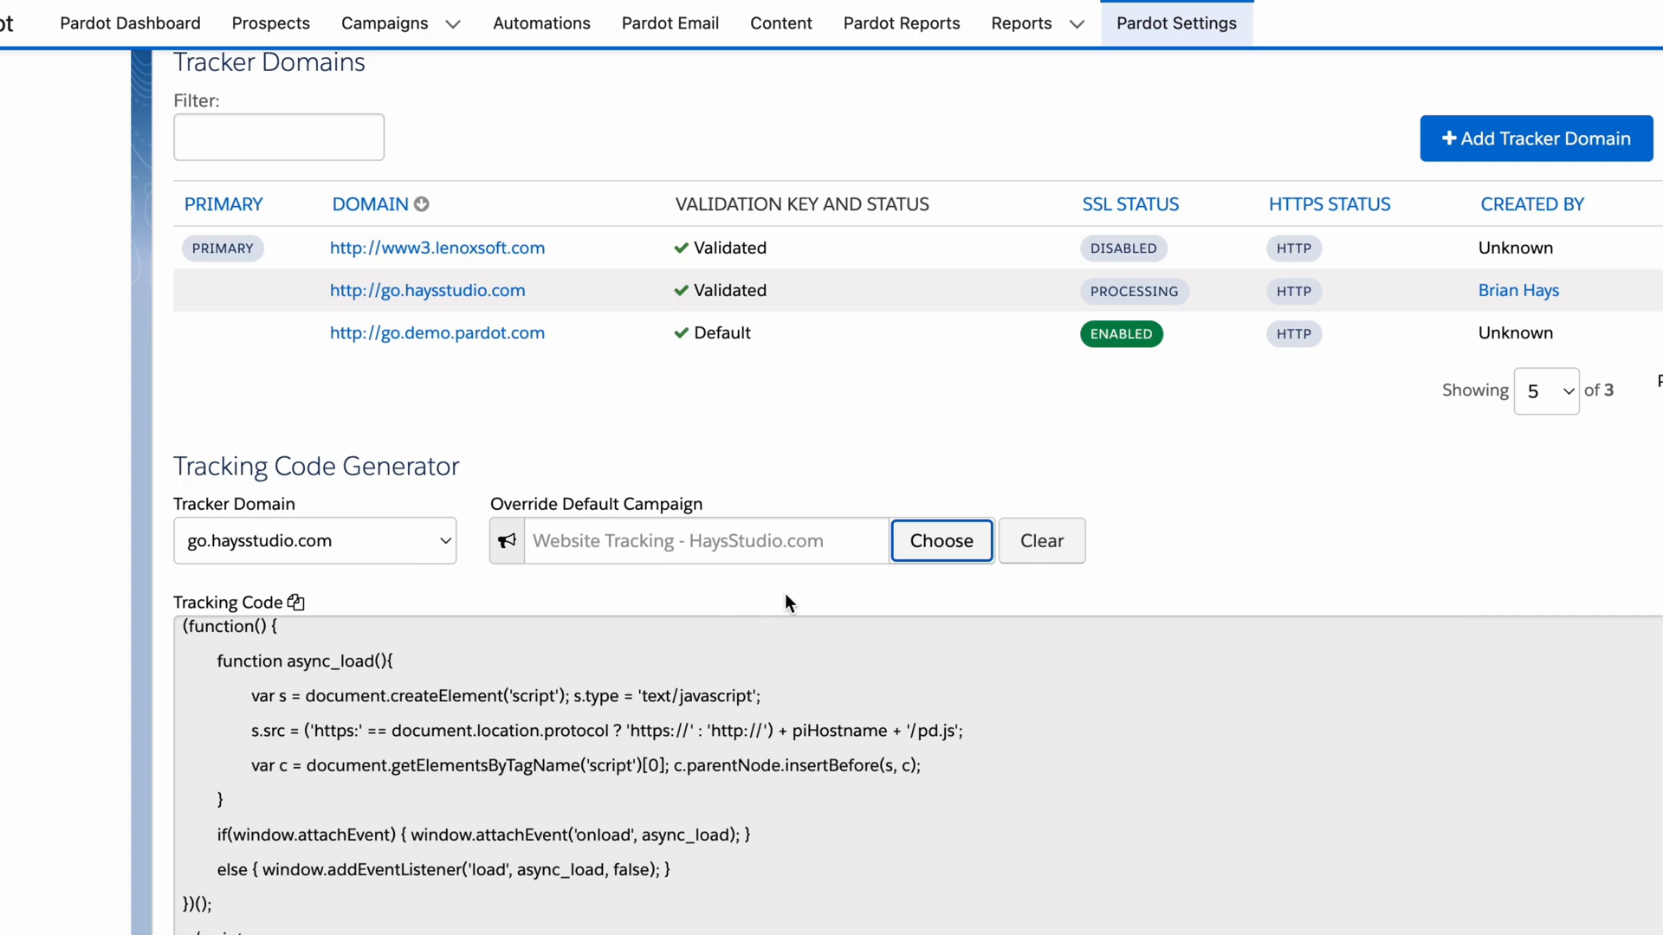
mouse_move(811, 580)
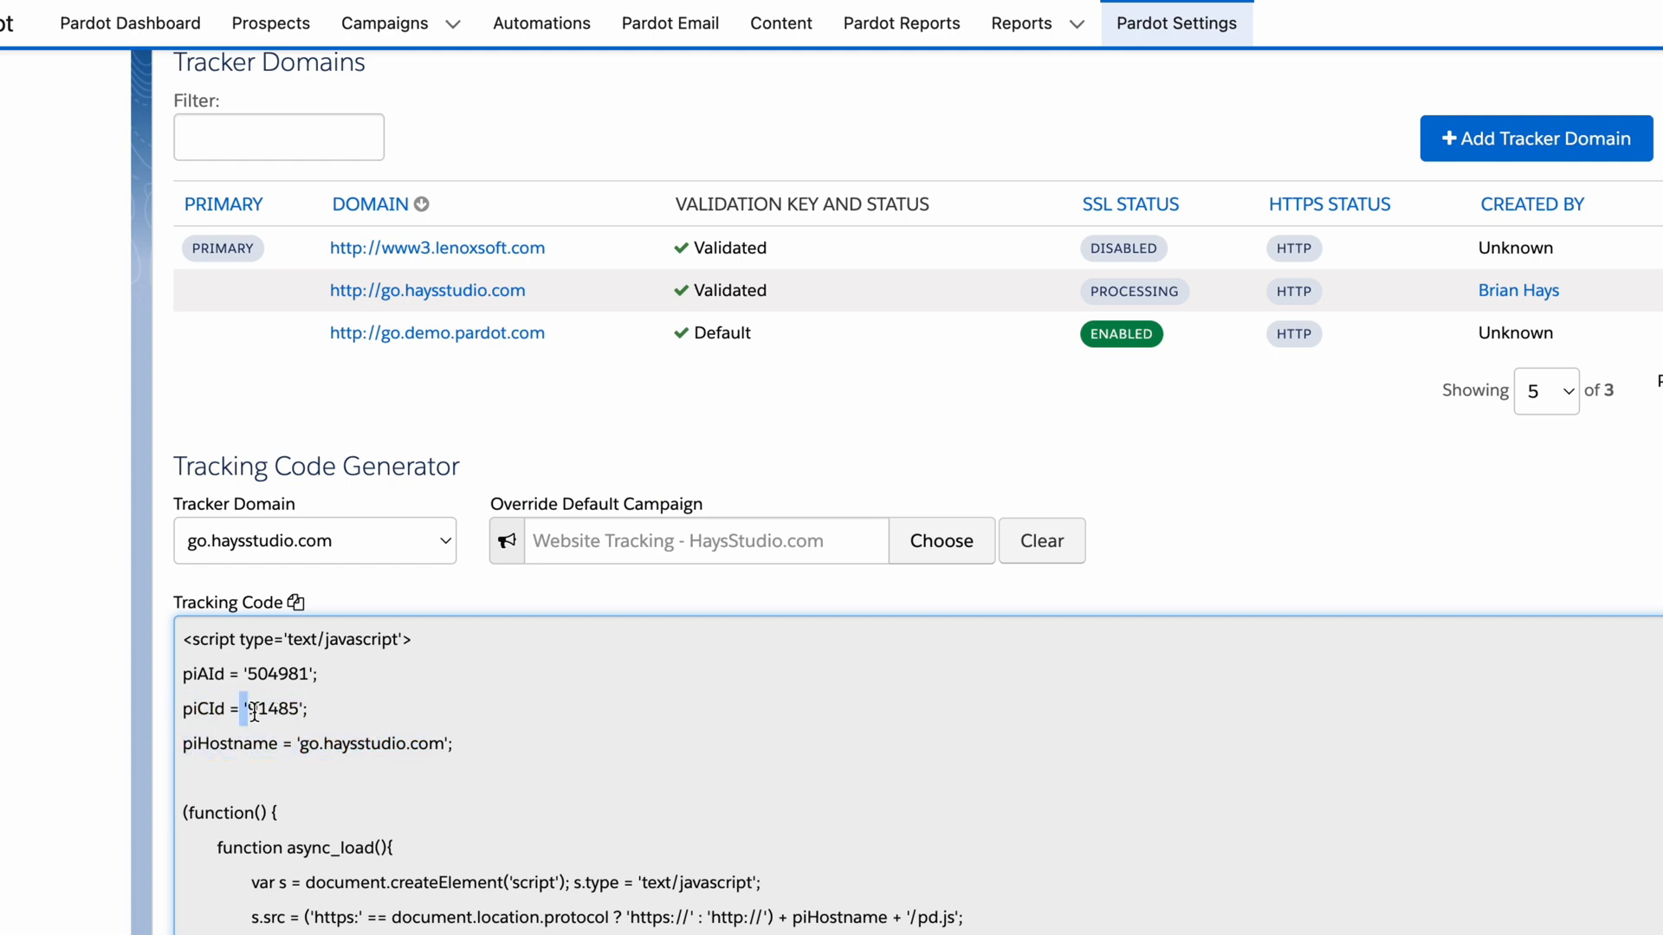
Step: Highlight the piCId campaign ID and piAId account ID values in the generated tracking code
double_click(274, 708)
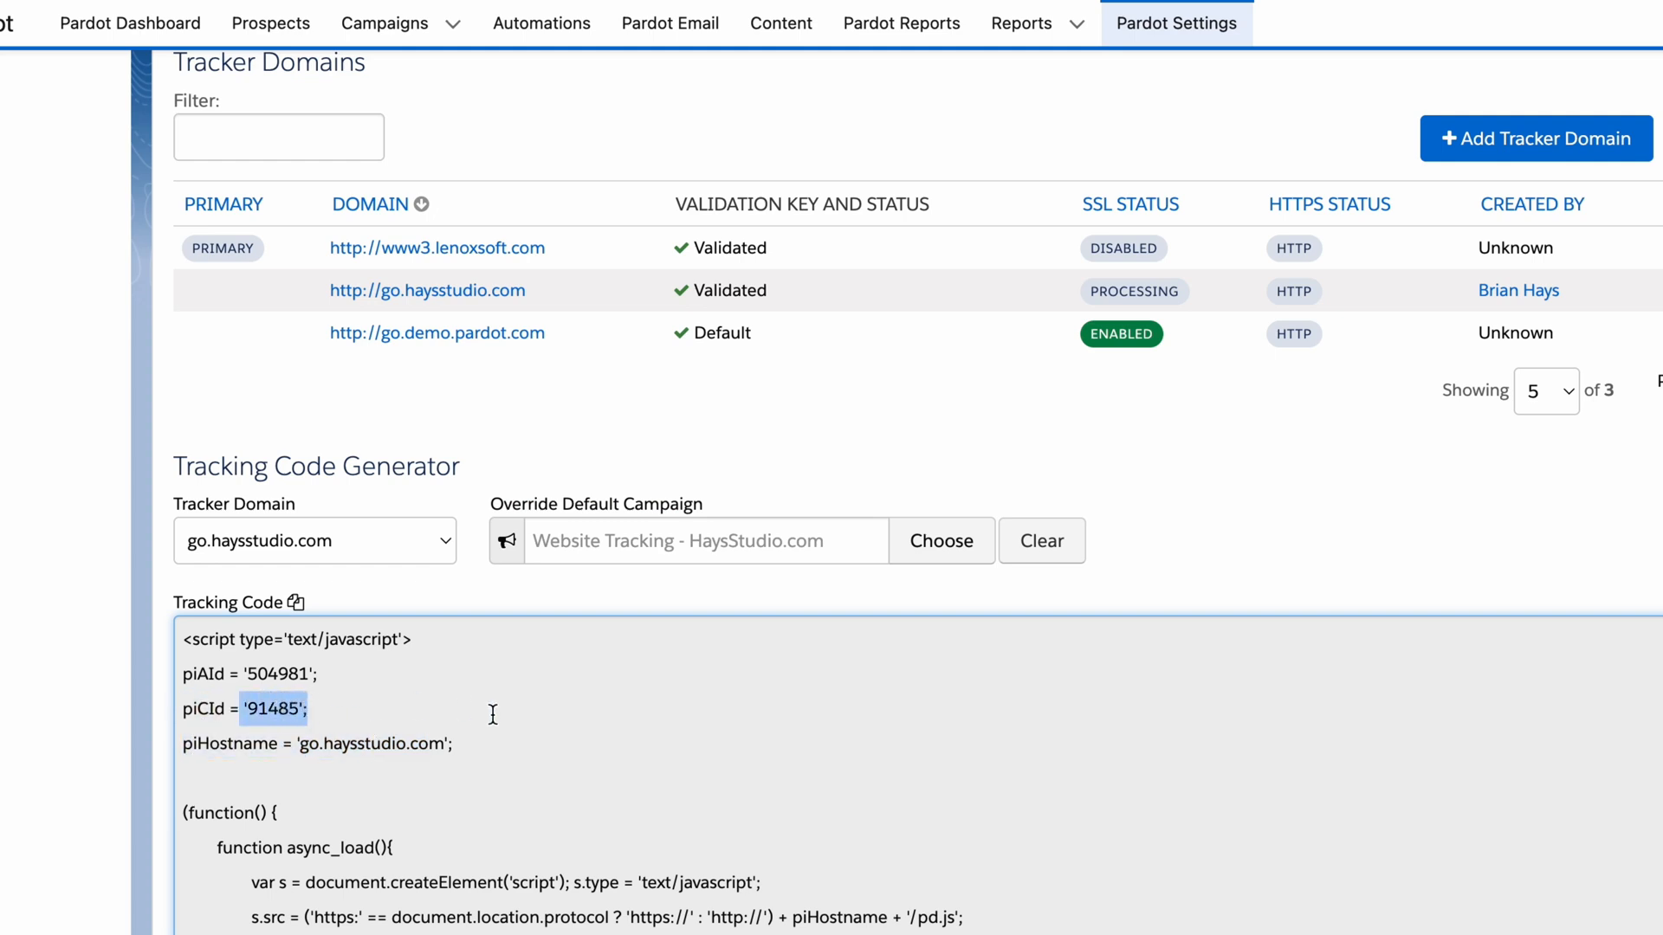
mouse_move(677, 548)
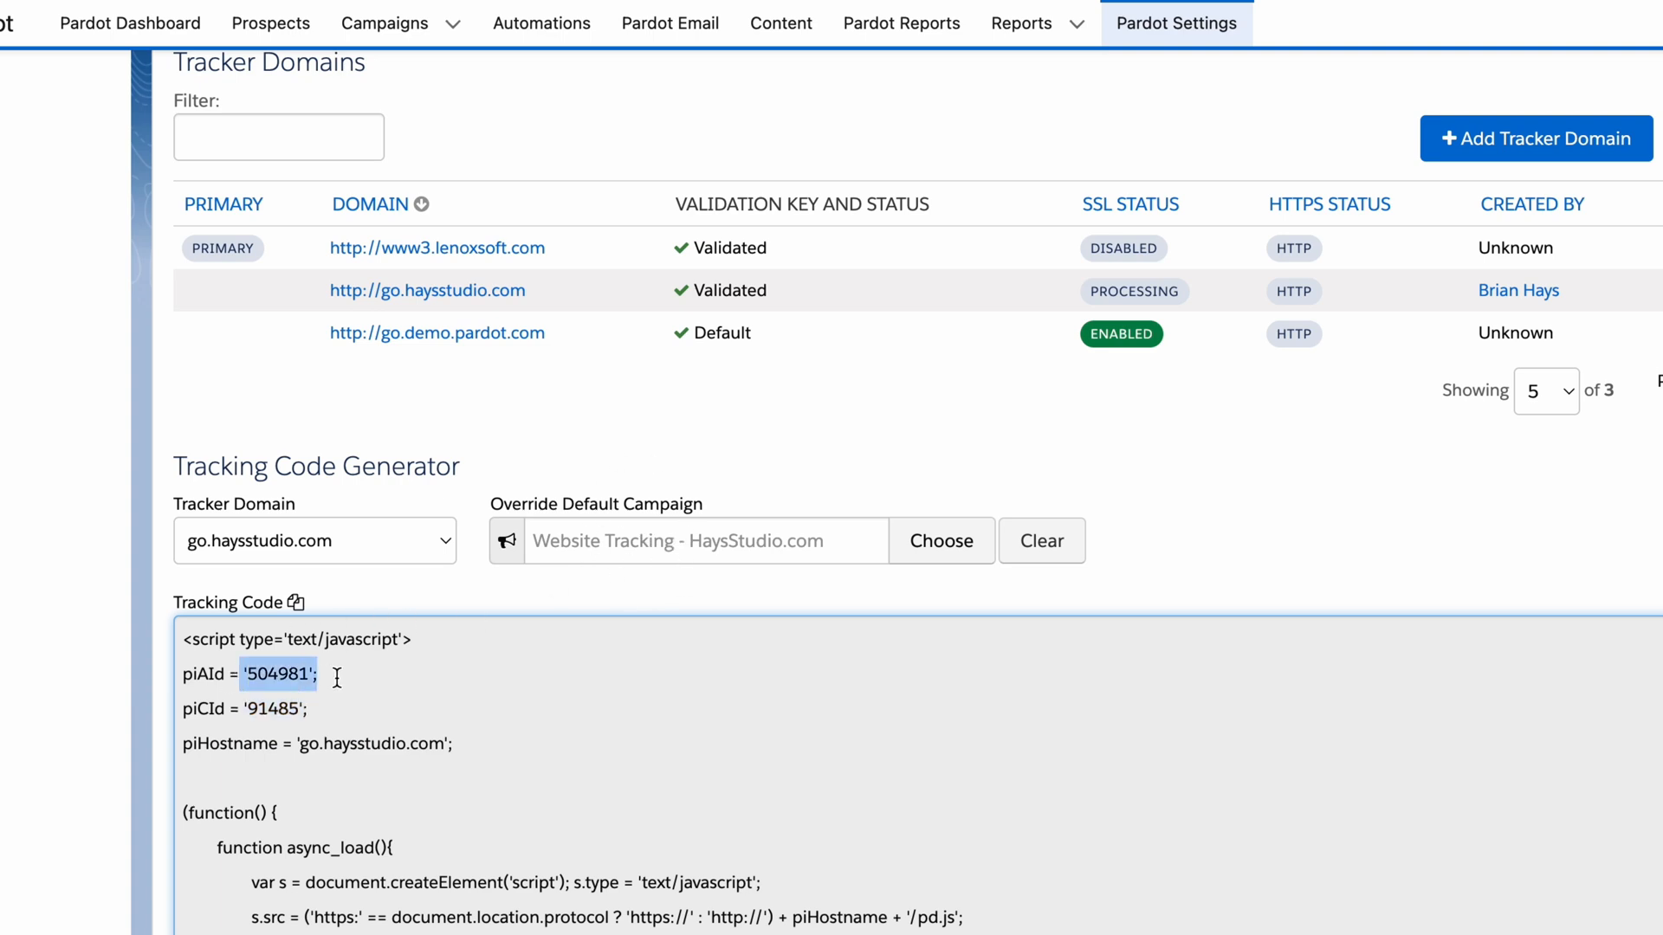
click(293, 602)
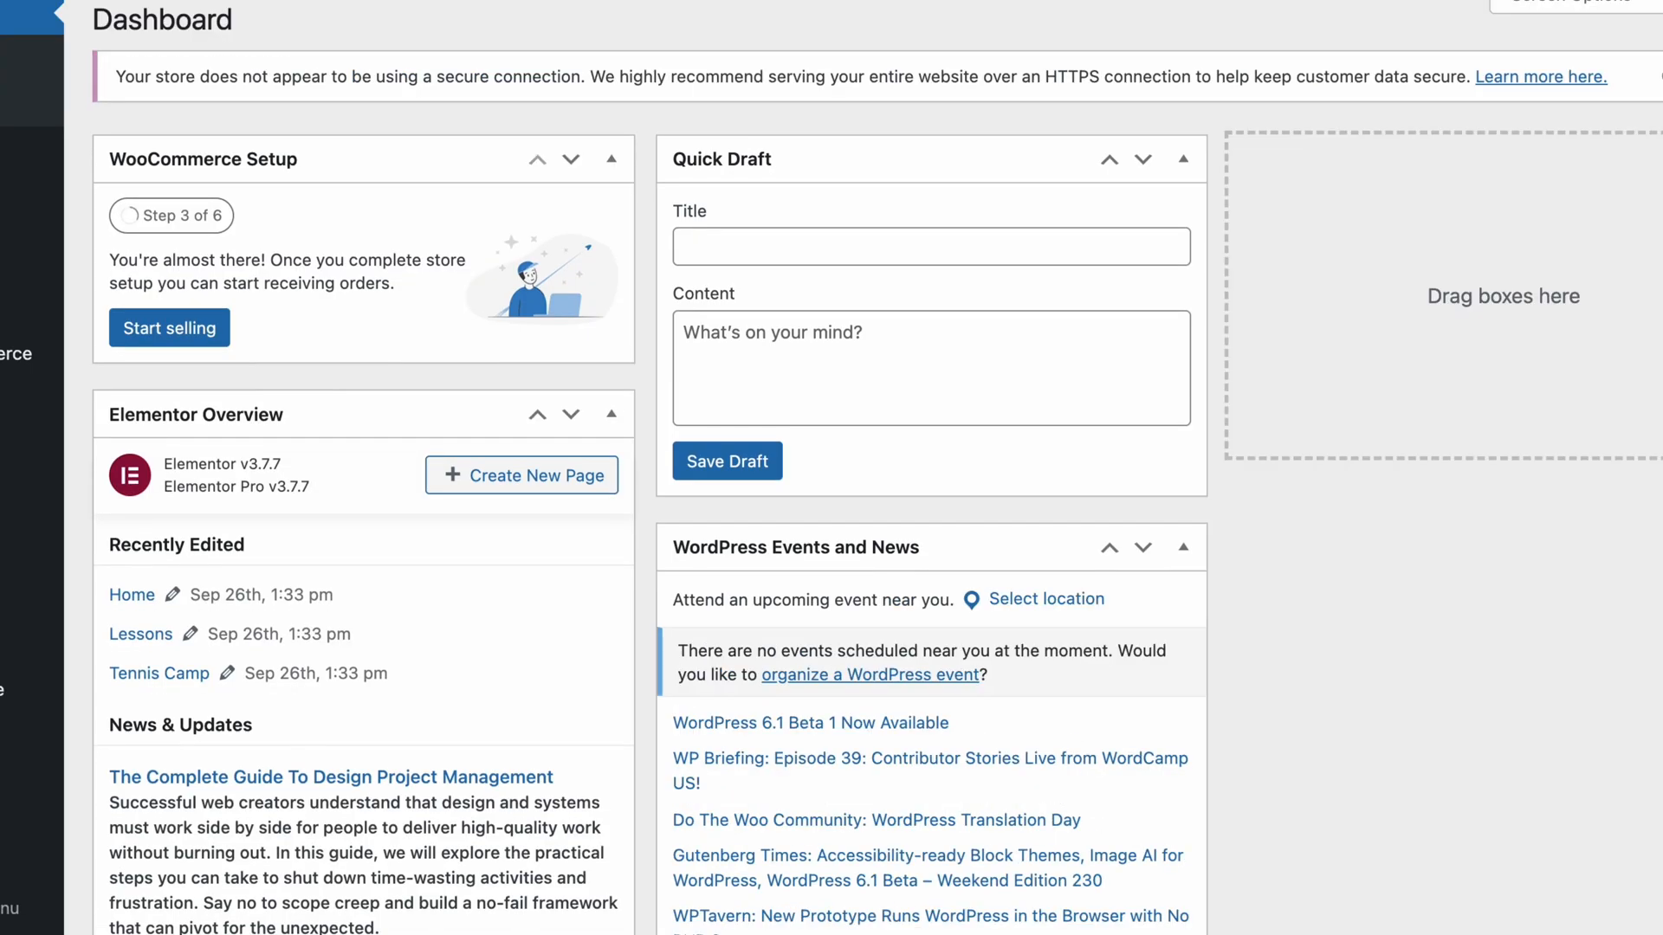
mouse_move(332, 515)
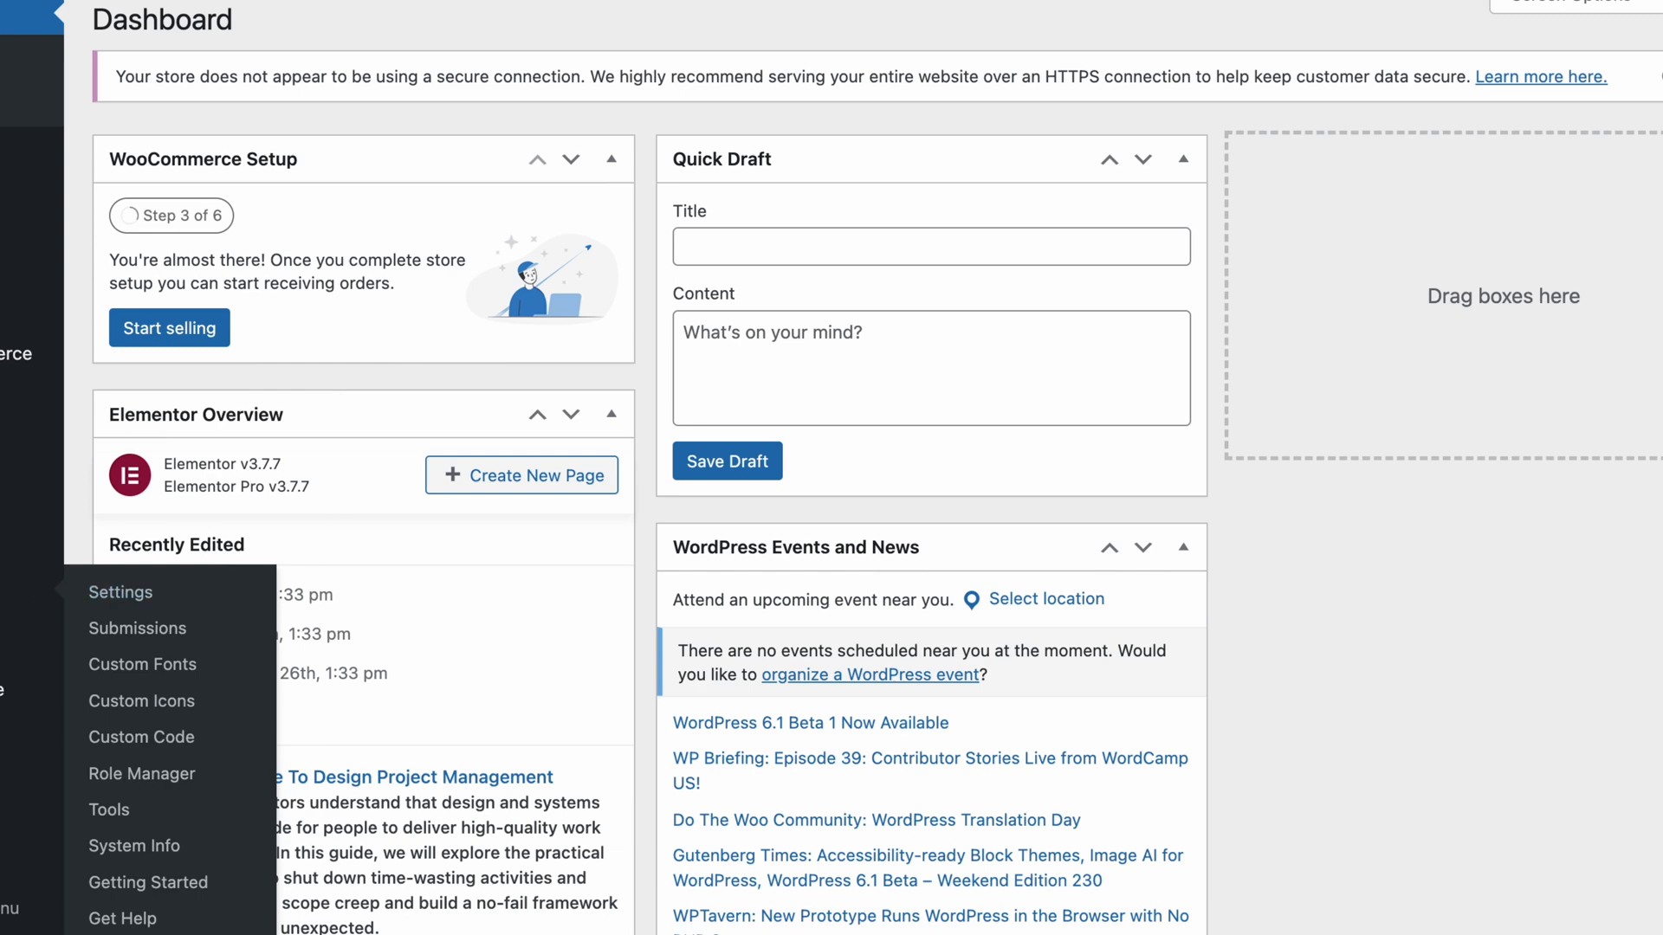
mouse_move(141, 737)
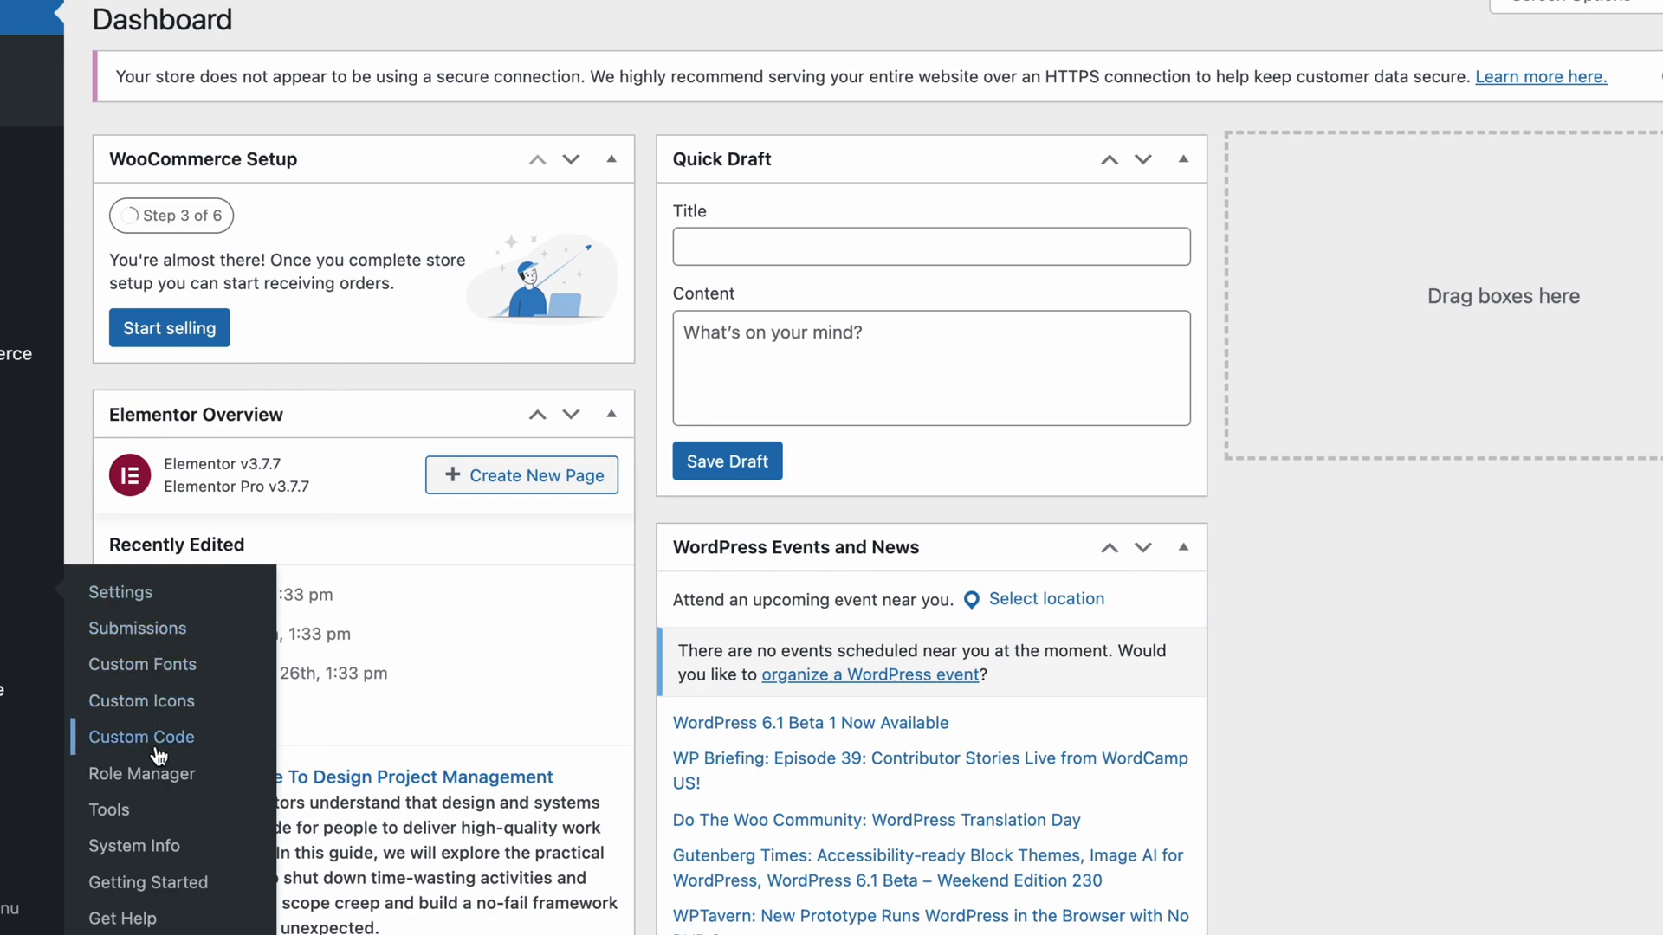
Step: Go to Elementor > Custom Code in the WordPress dashboard
click(141, 737)
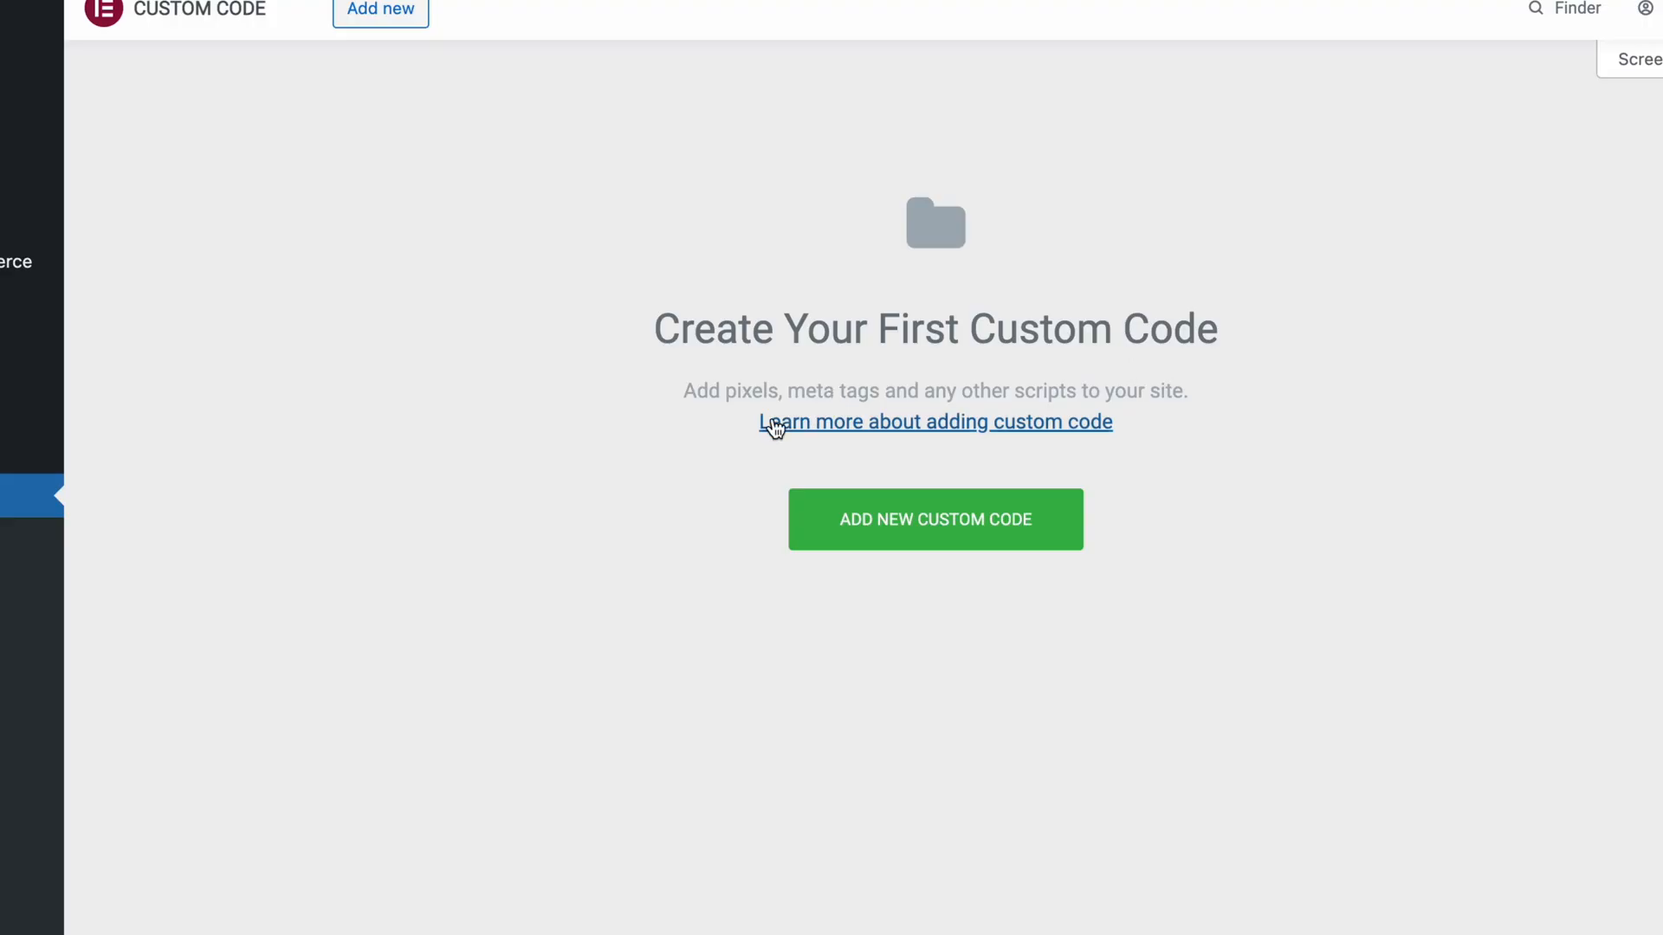
mouse_move(617, 445)
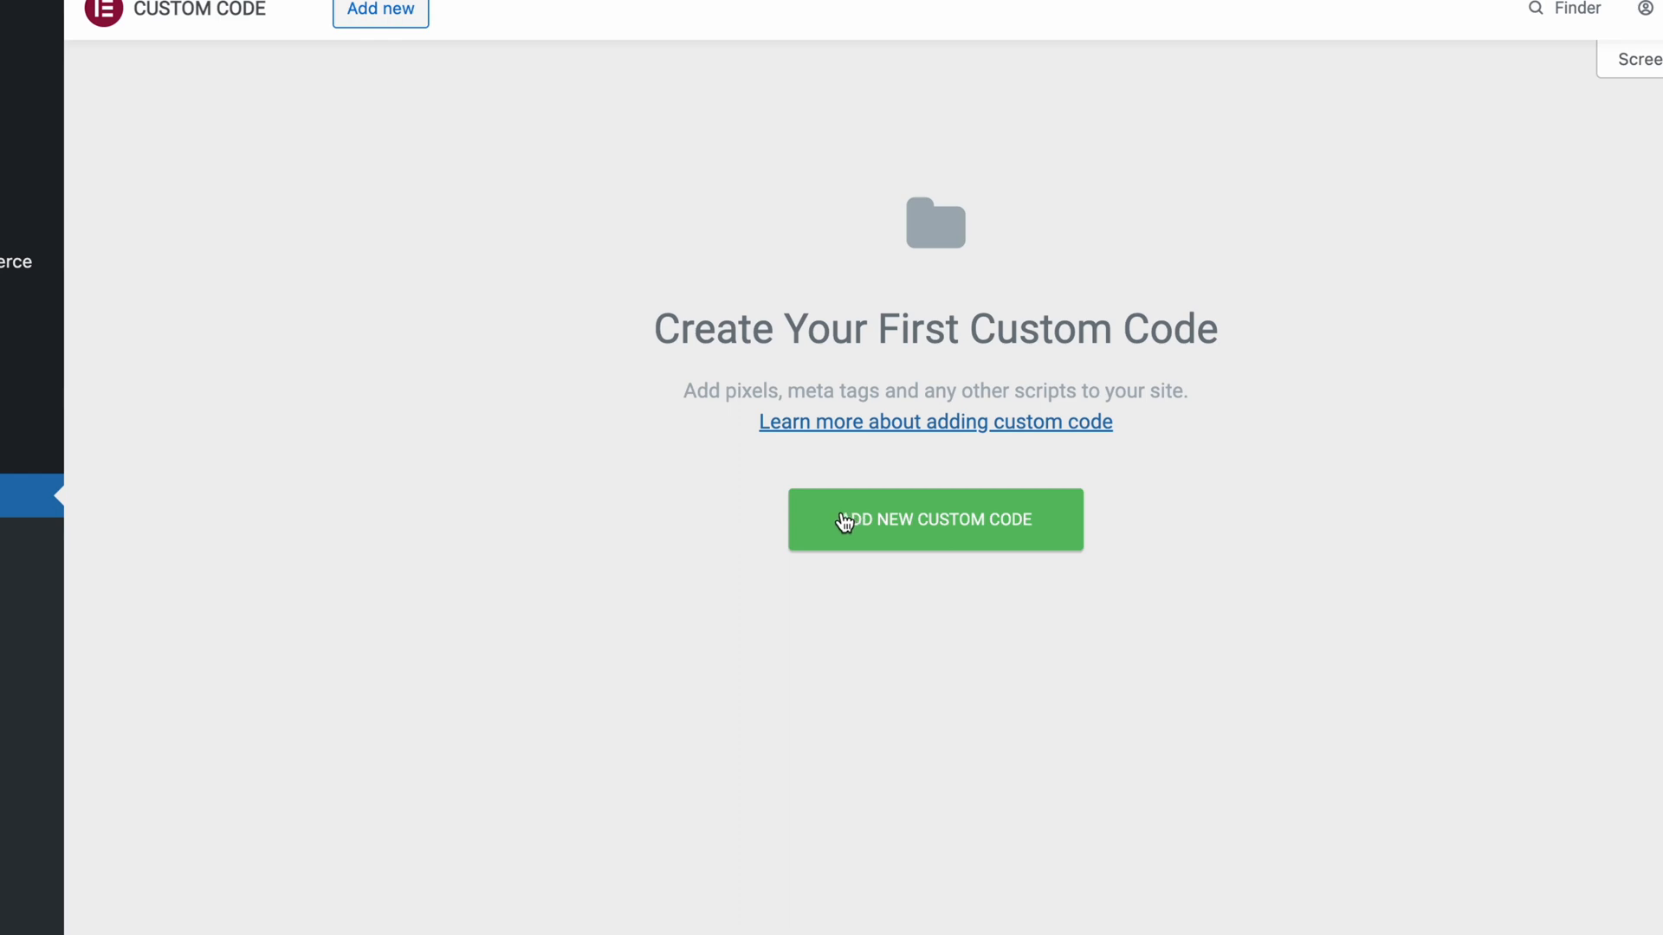
Step: Add a new custom code snippet titled Pardot Tracking Code and review its Location dropdown, keeping <head>
click(934, 519)
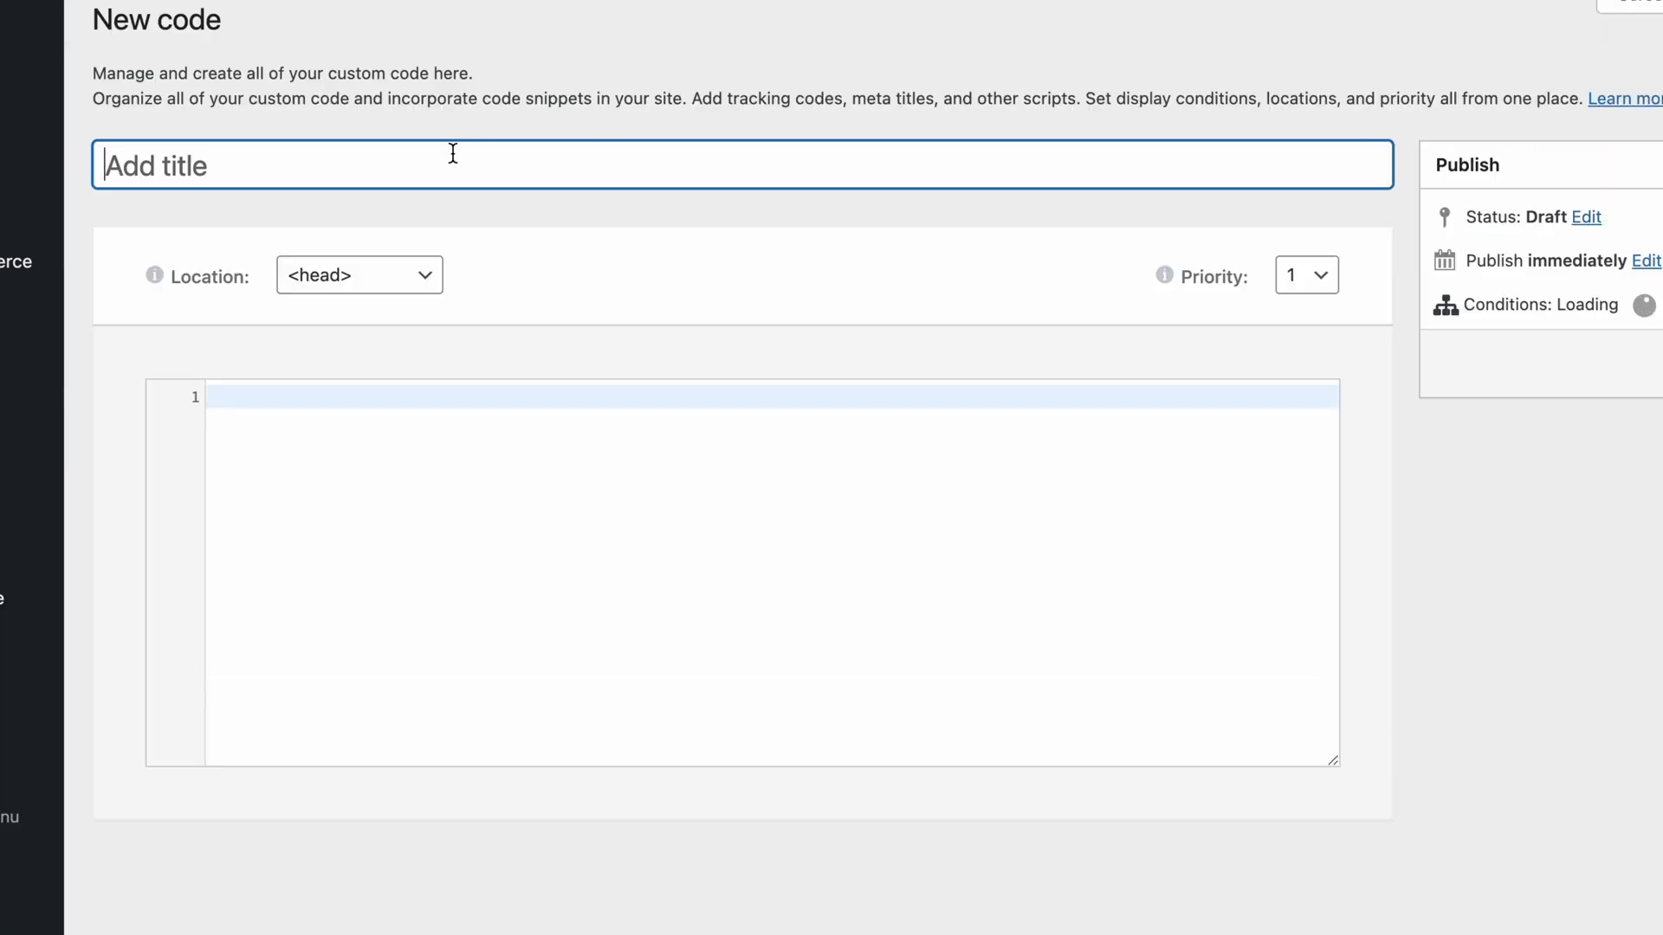
text(Pardot Tracking)
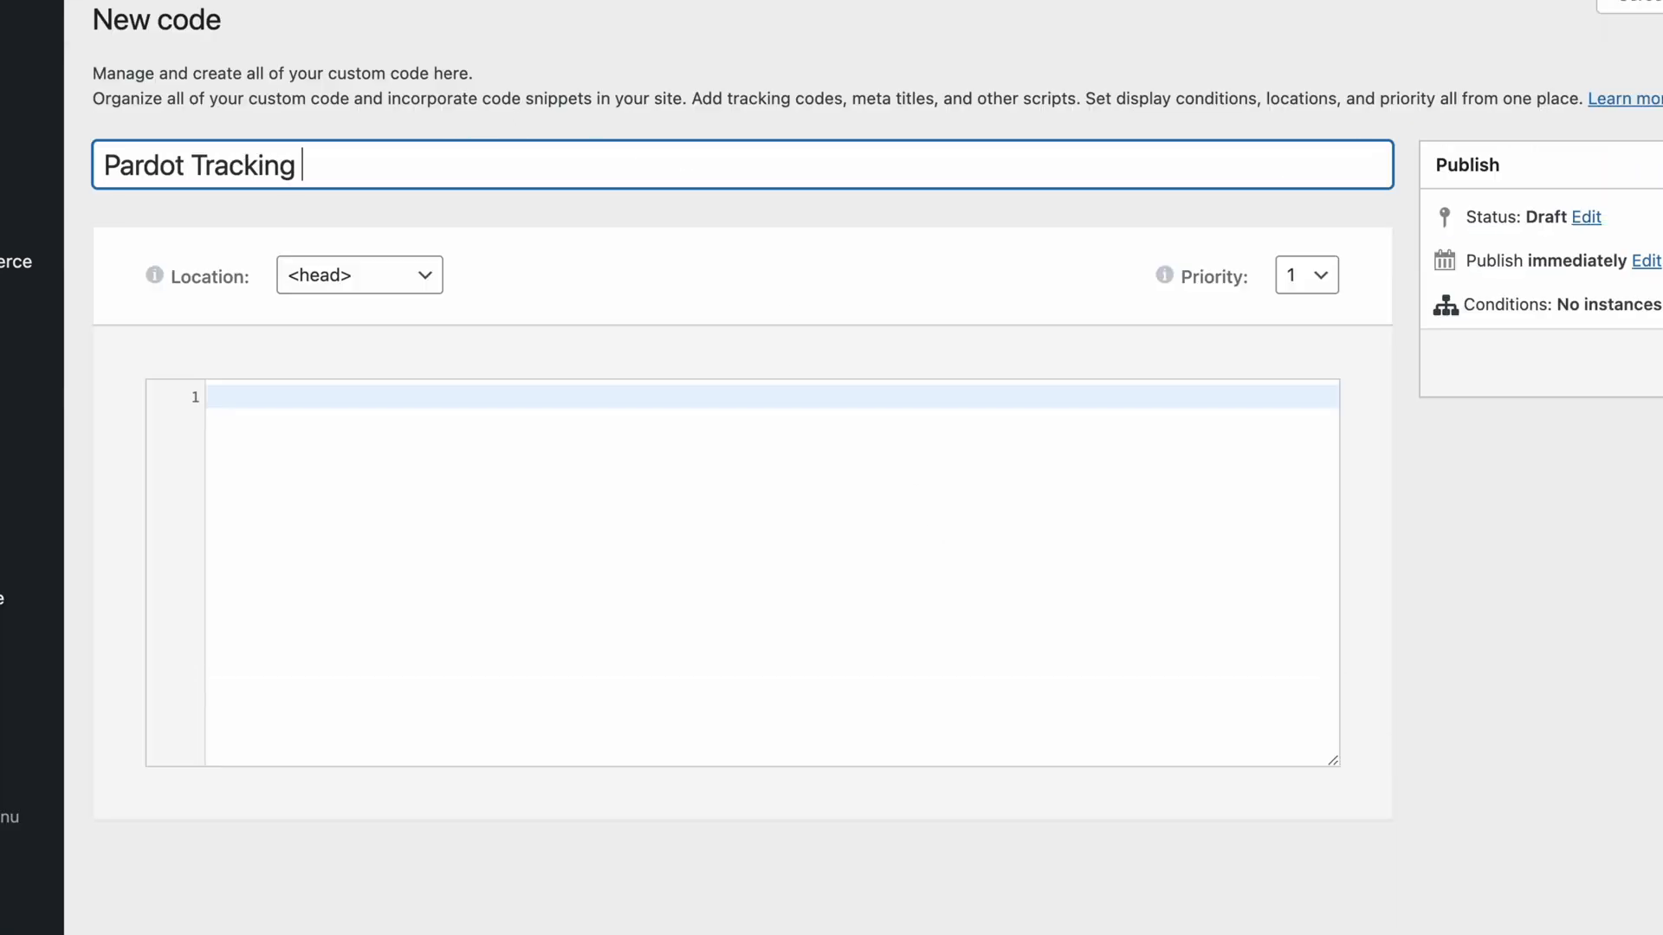
click(359, 275)
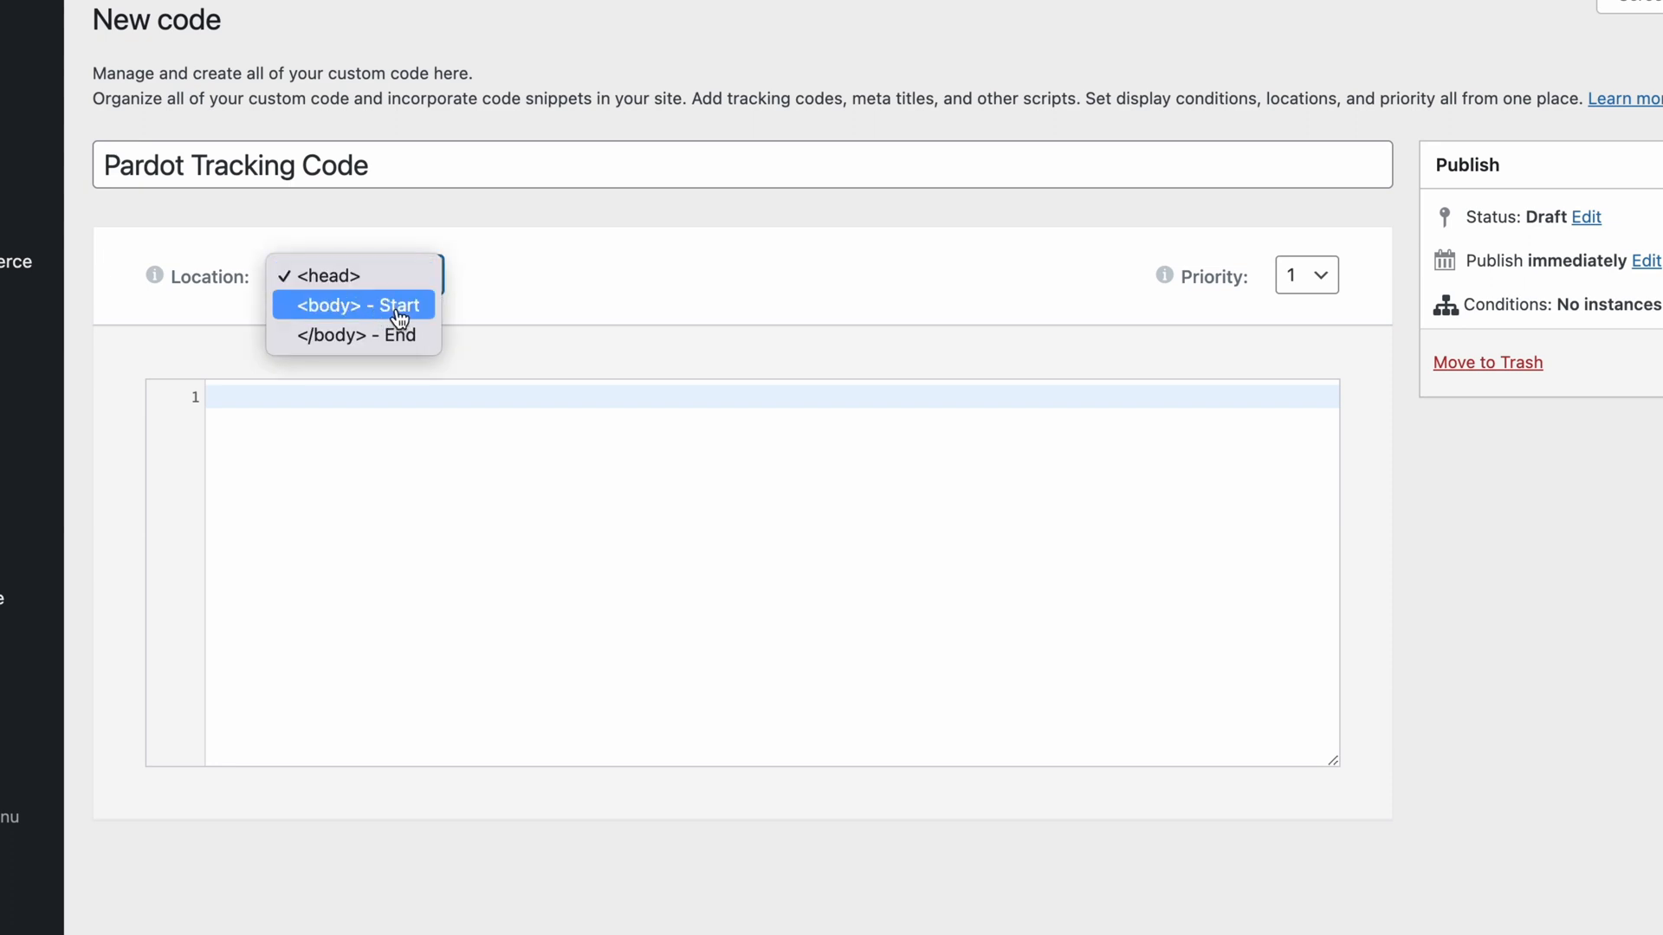
mouse_move(354, 335)
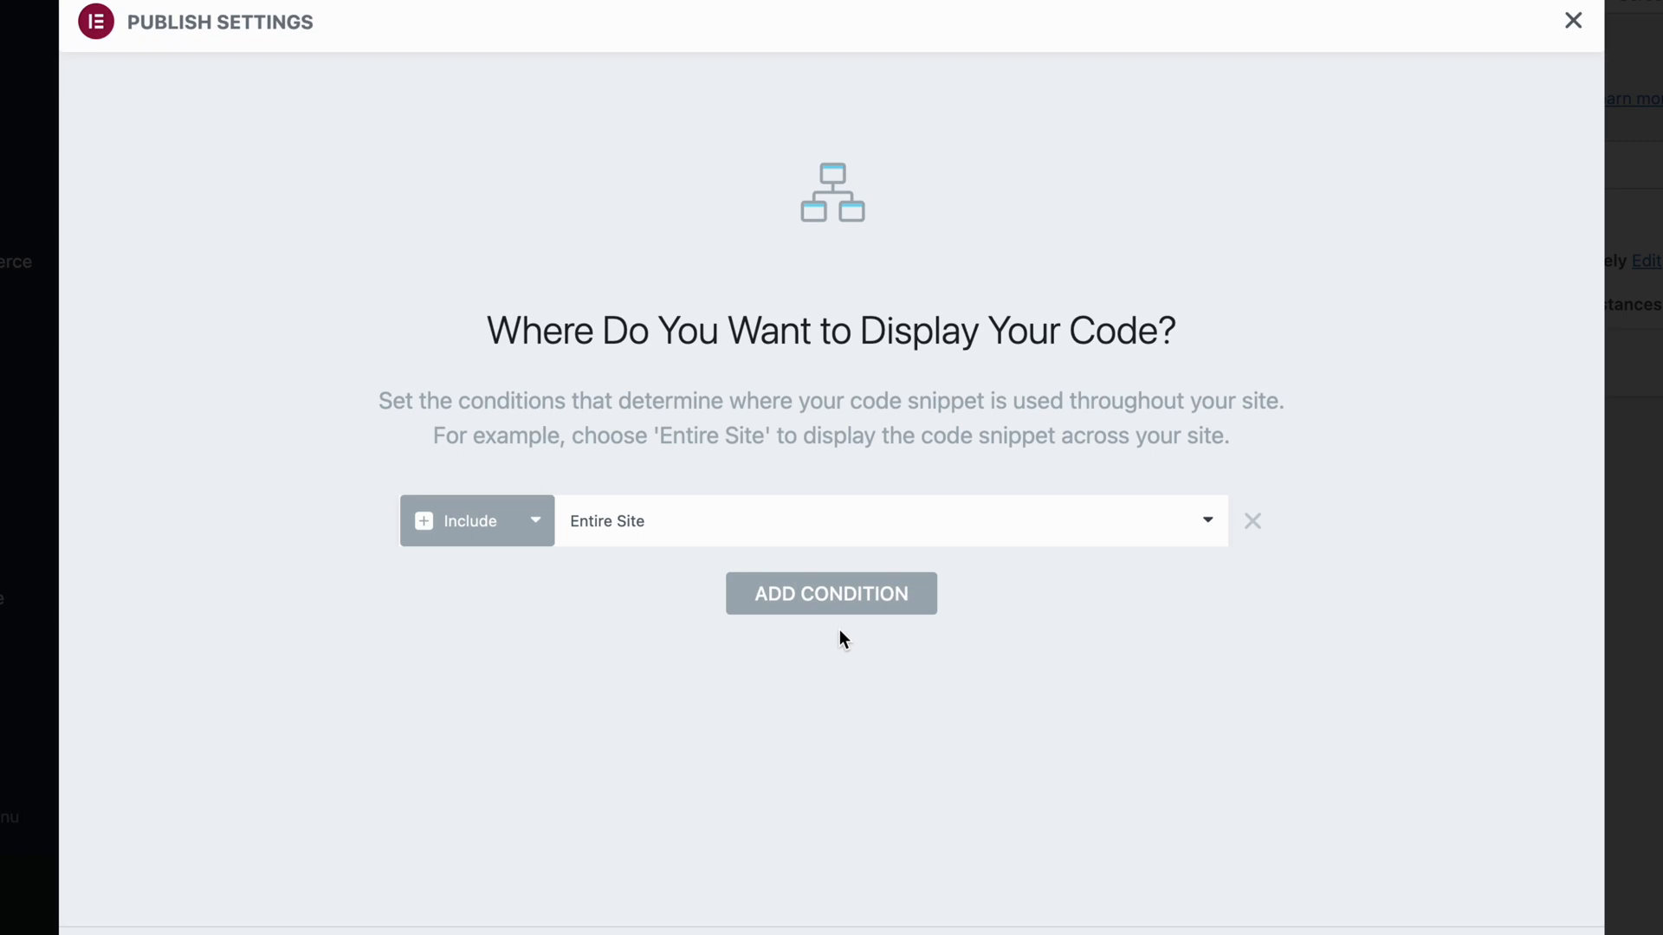
mouse_move(808, 534)
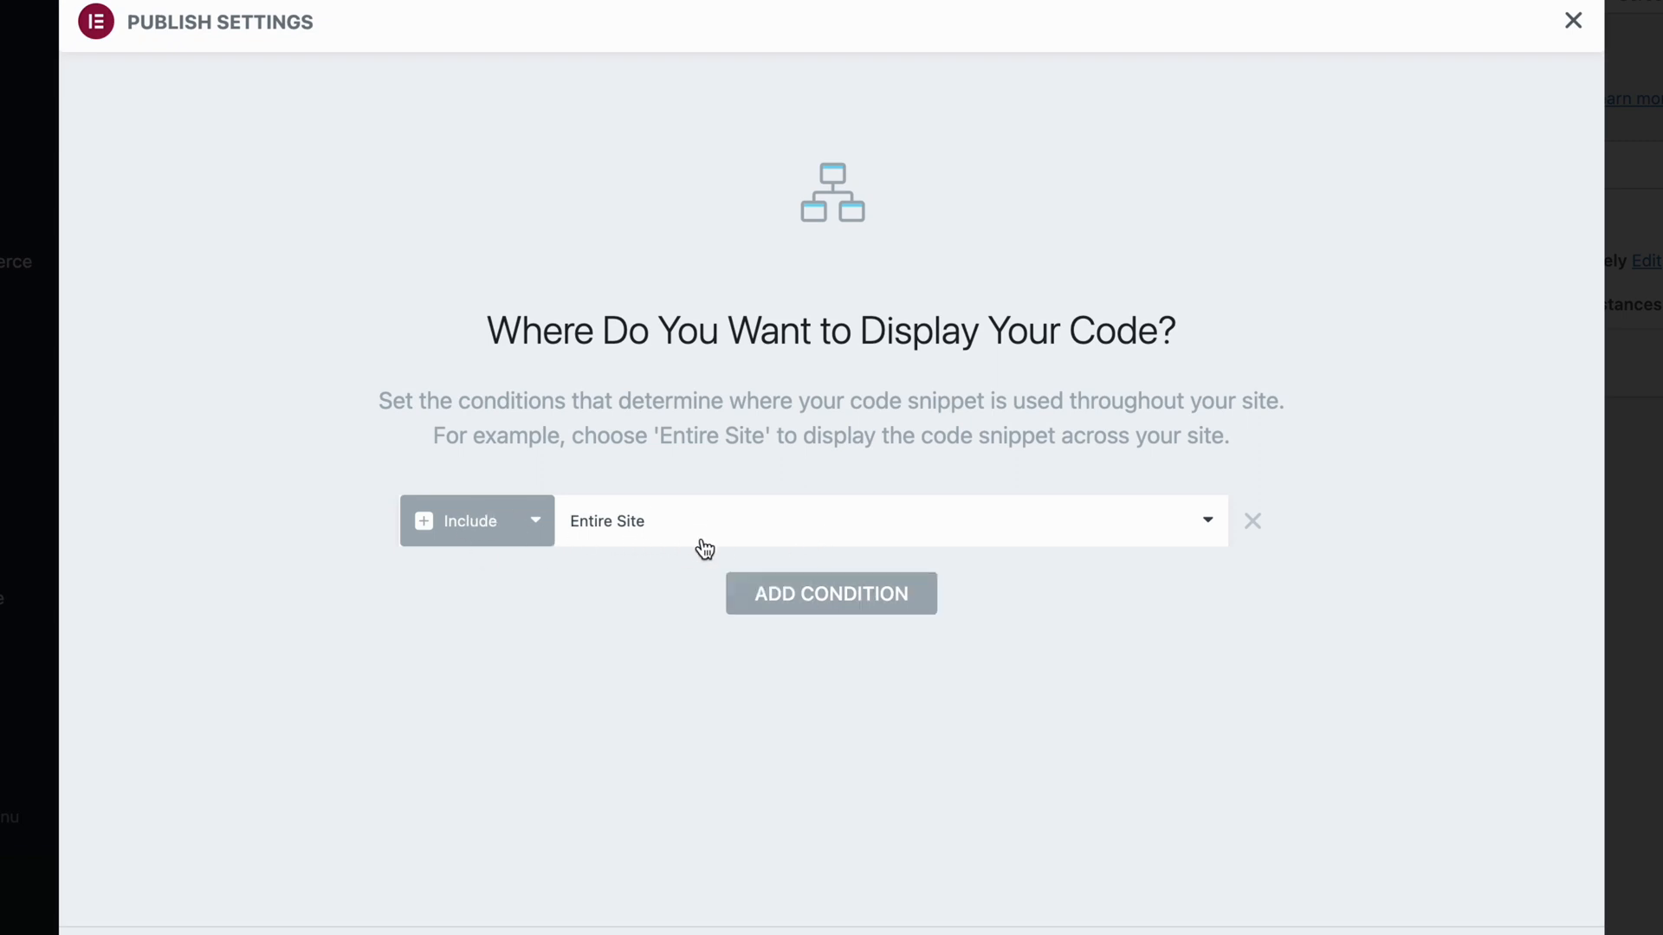
Step: Save the Publish Settings with the Include > Entire Site condition
click(1573, 20)
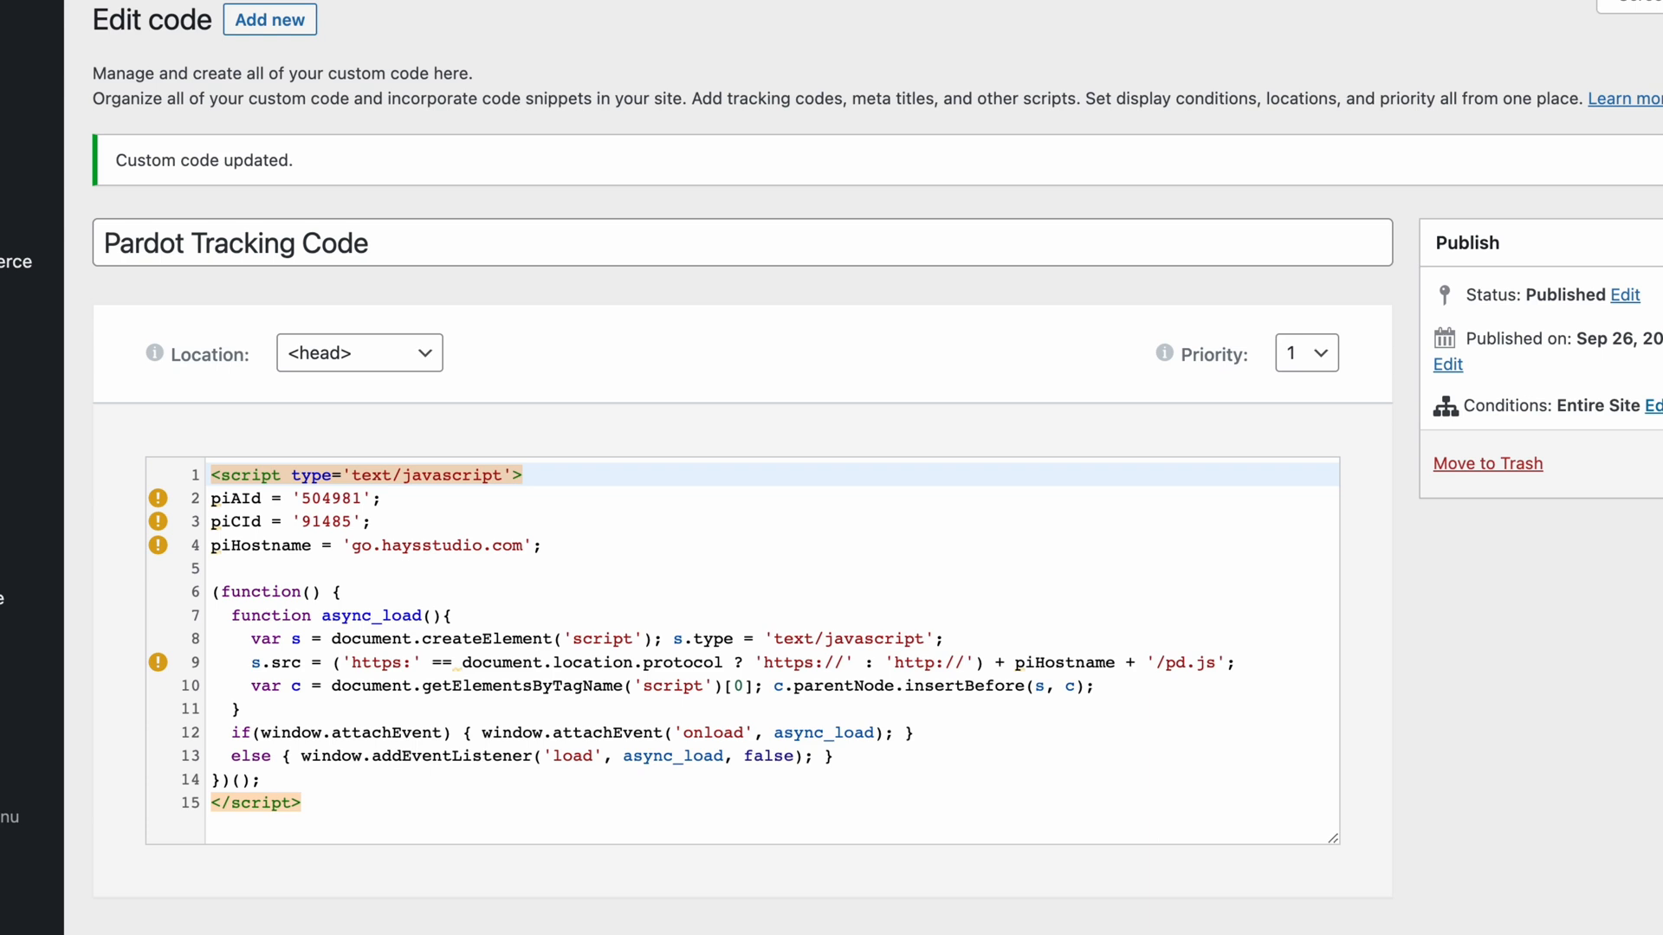
mouse_move(199, 155)
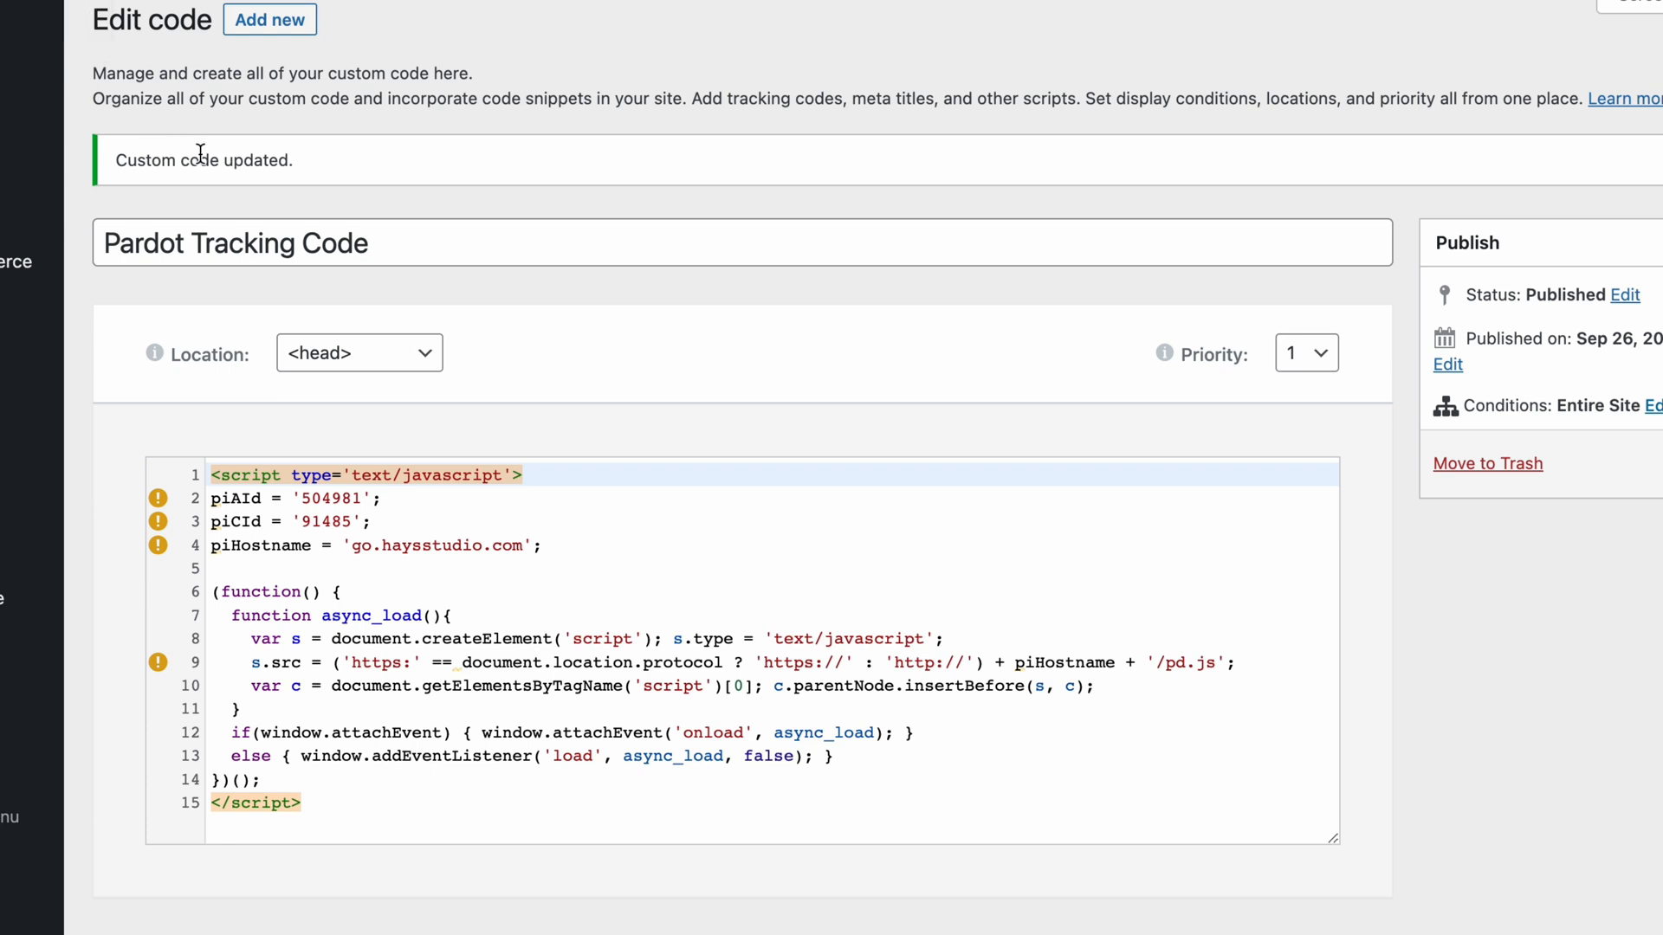
Step: View the page source of the live Hays Studio homepage
right_click(372, 197)
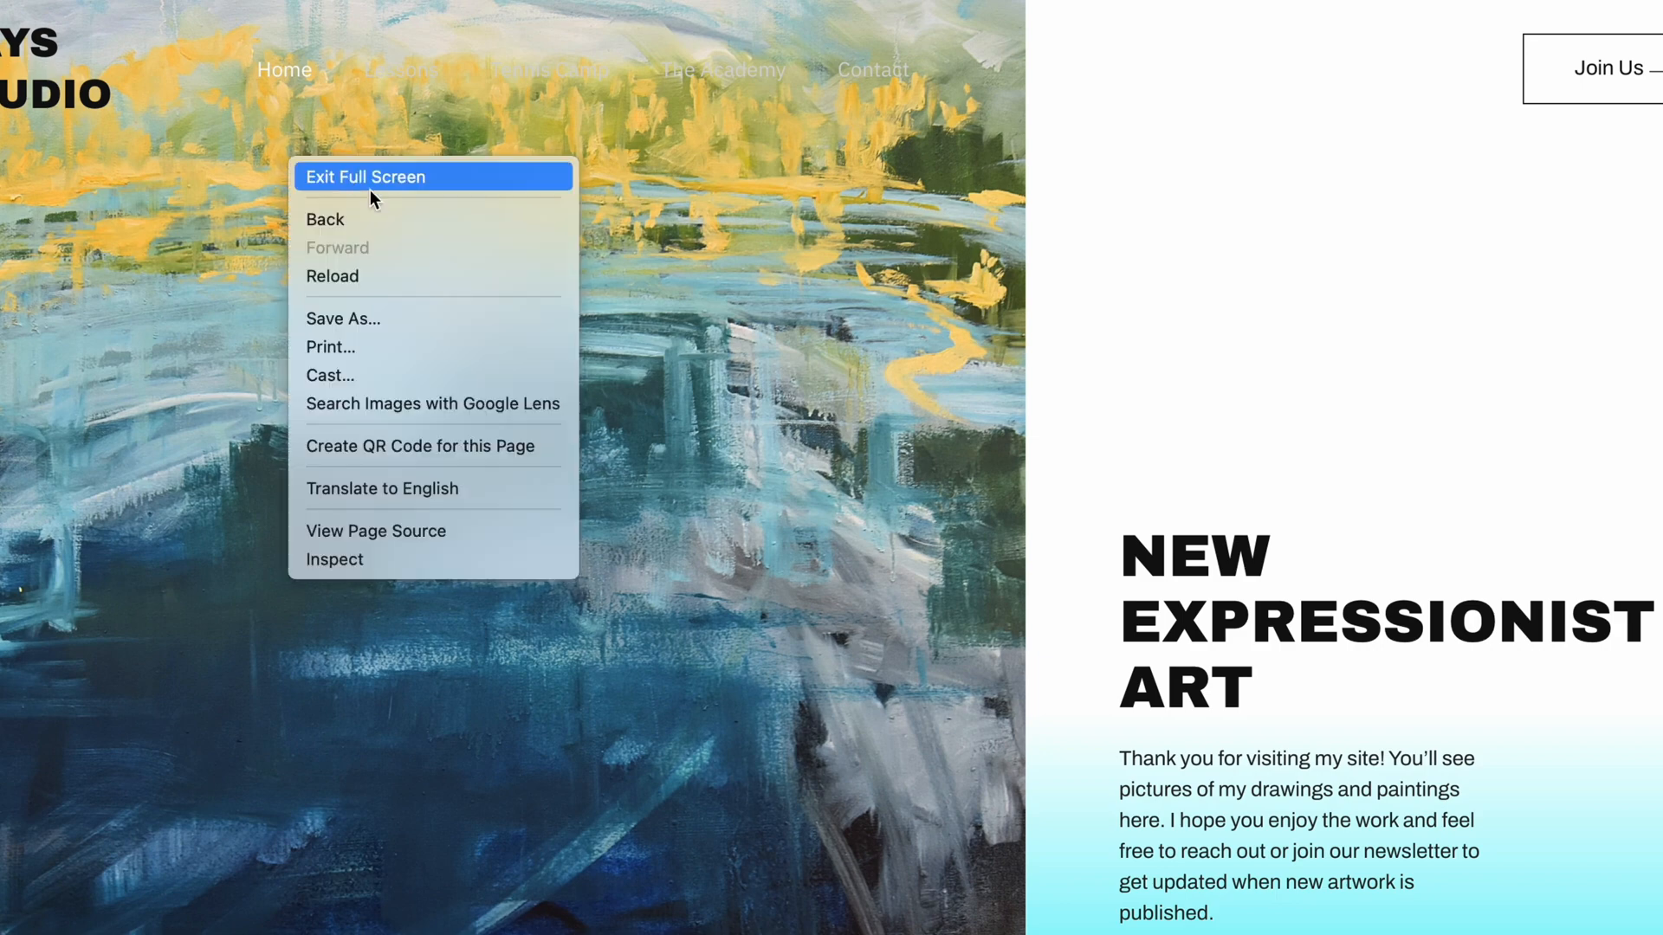
mouse_move(395, 543)
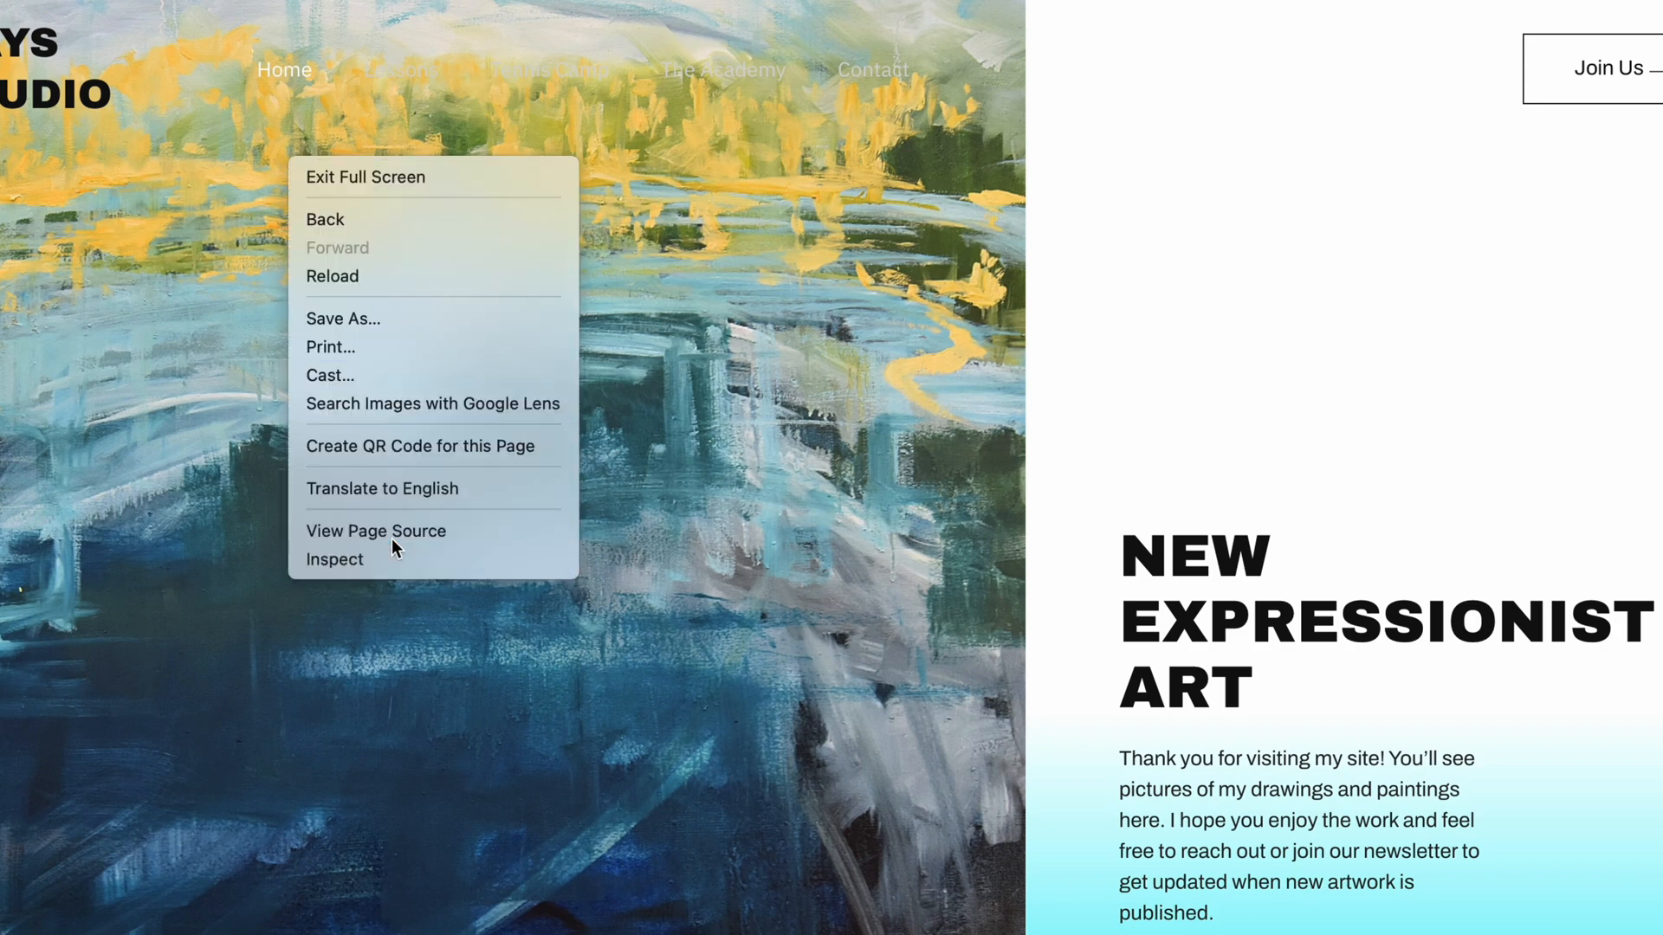
click(375, 530)
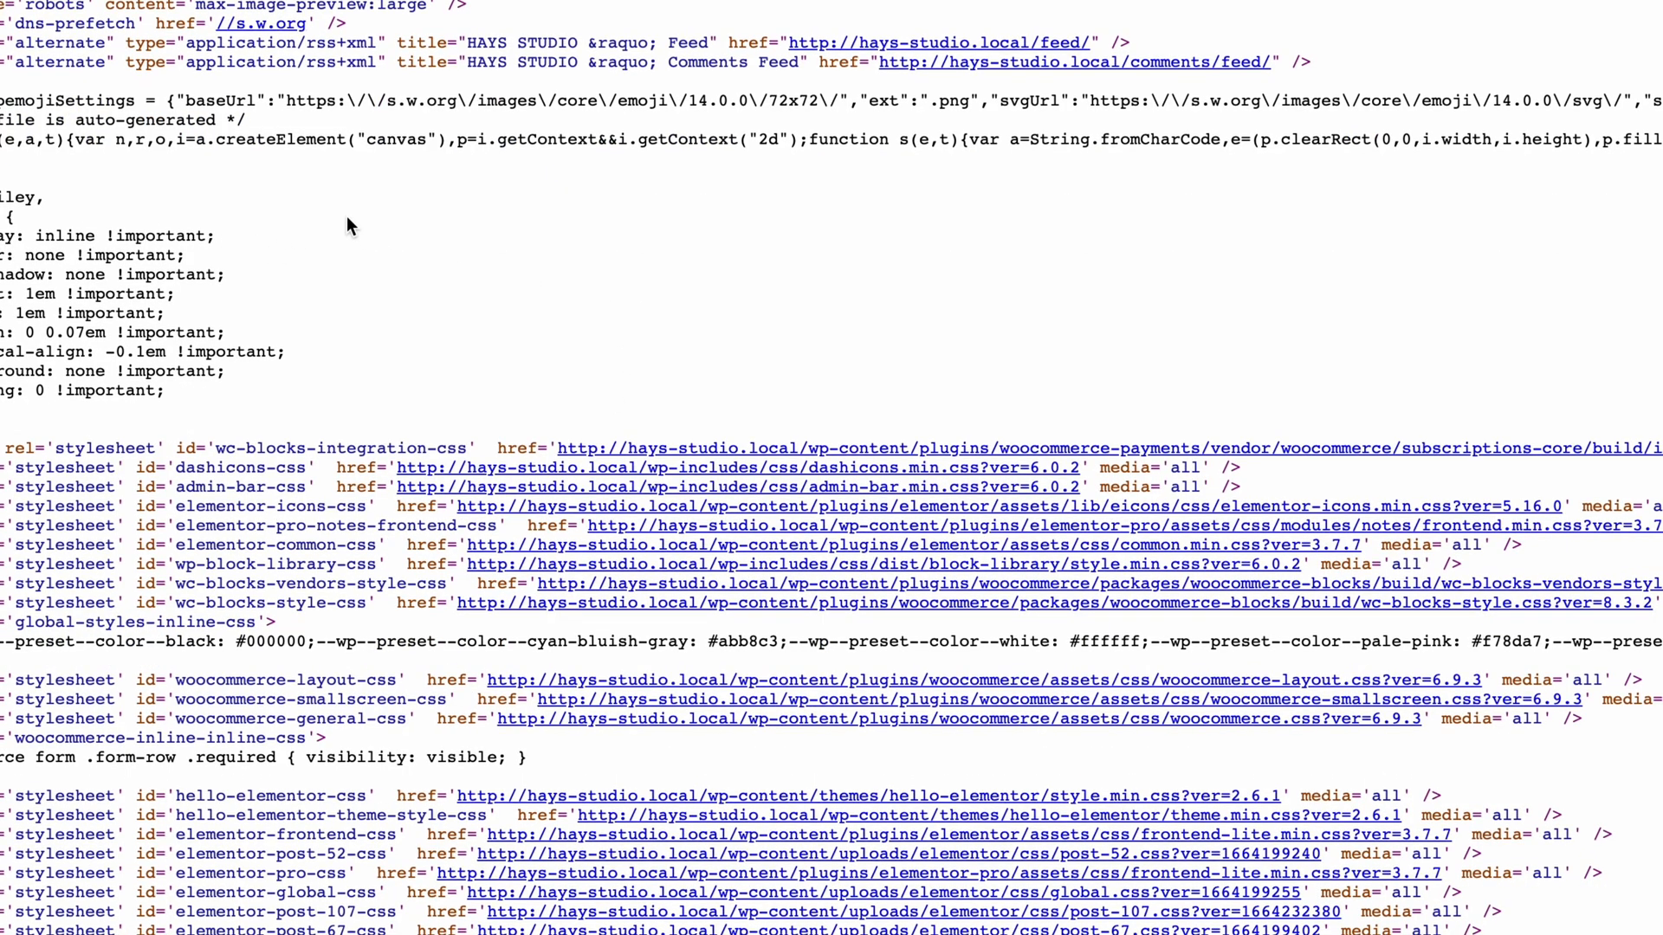
Step: Scroll the source to the Pardot Tracking Code comment and script with go.haysstudio.com
scroll(down, 3)
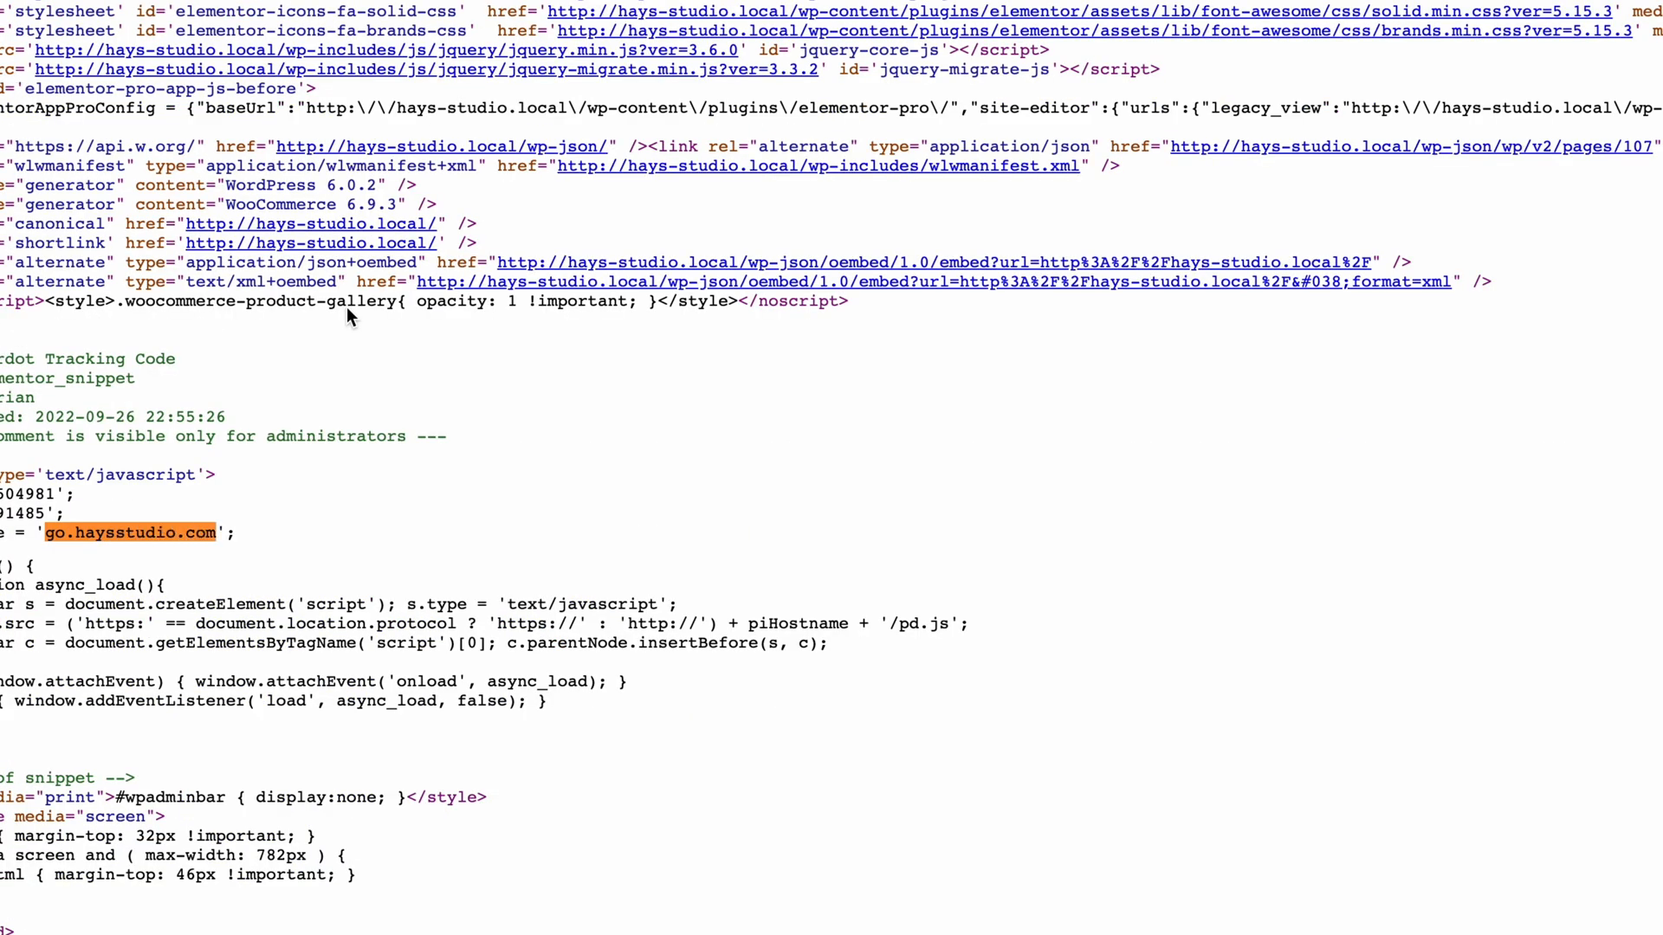
scroll(down, 3)
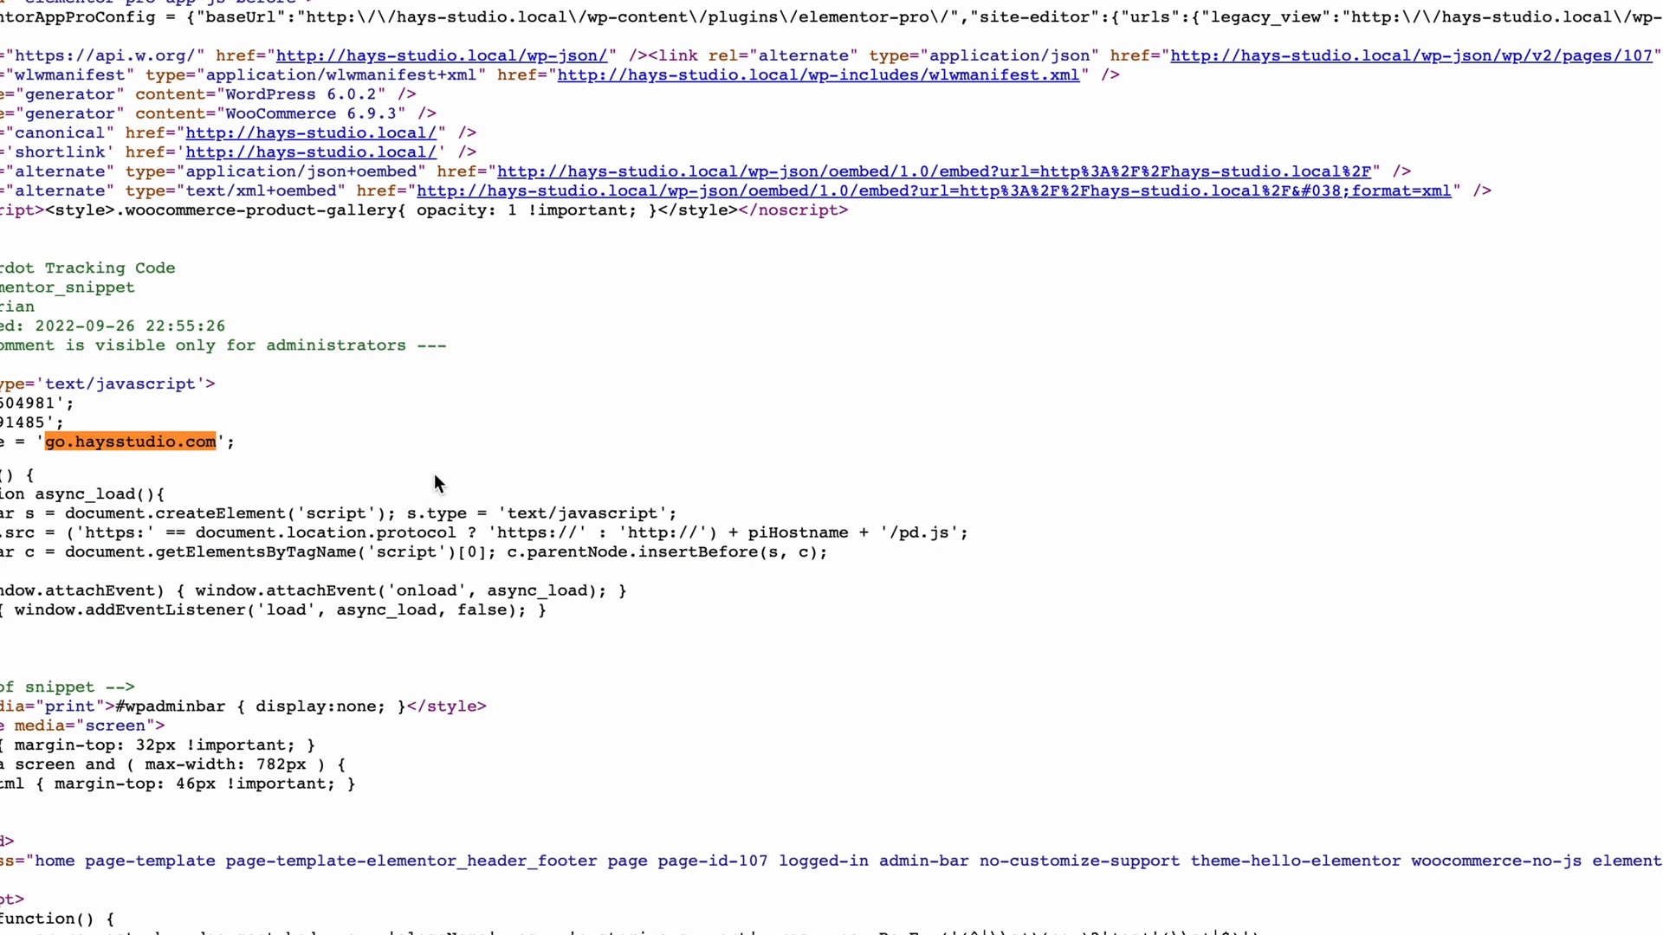
mouse_move(473, 476)
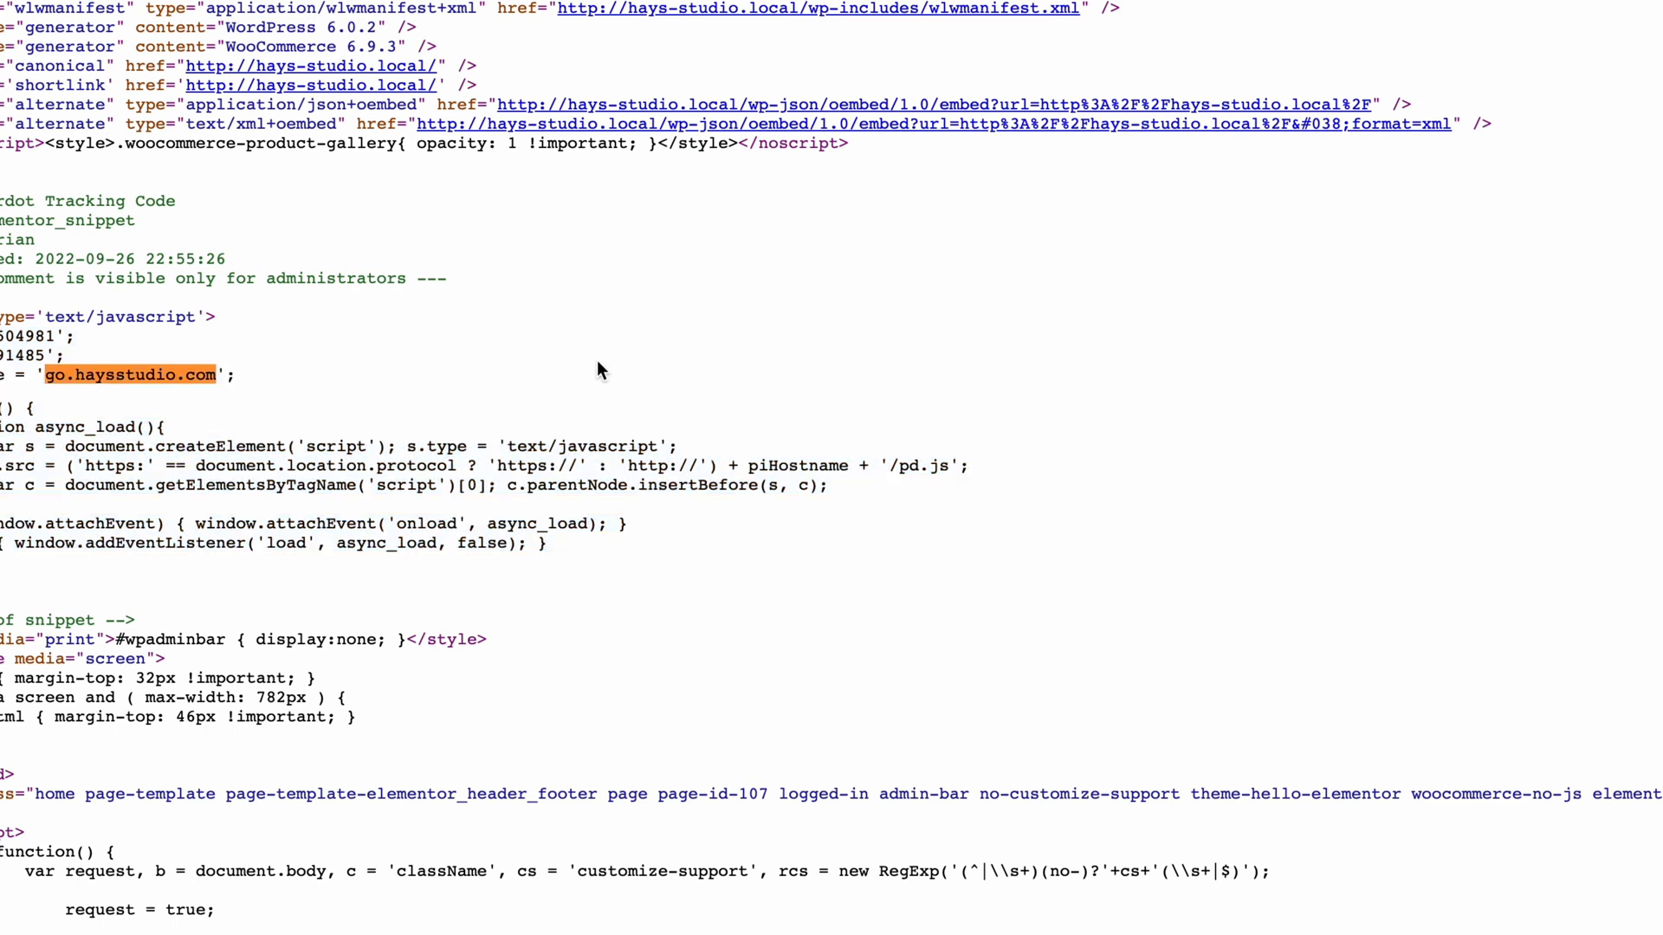
mouse_move(679, 429)
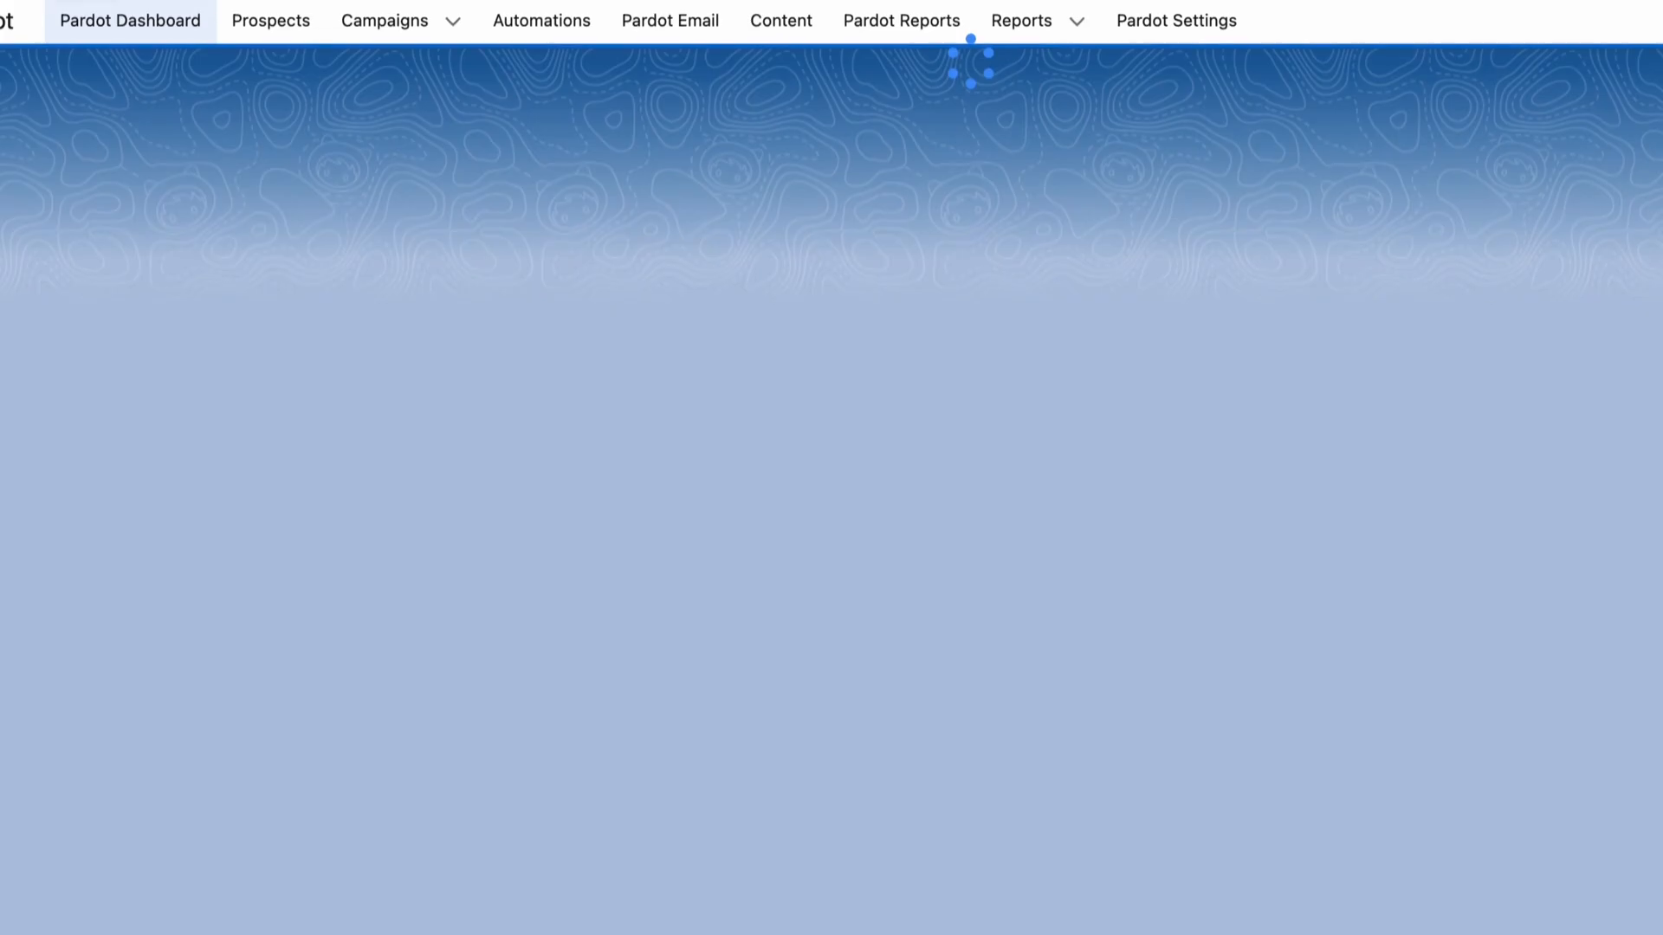
Step: Go to Prospects > Visitors and scroll through today's 0 page views and 0 new visitors
click(269, 20)
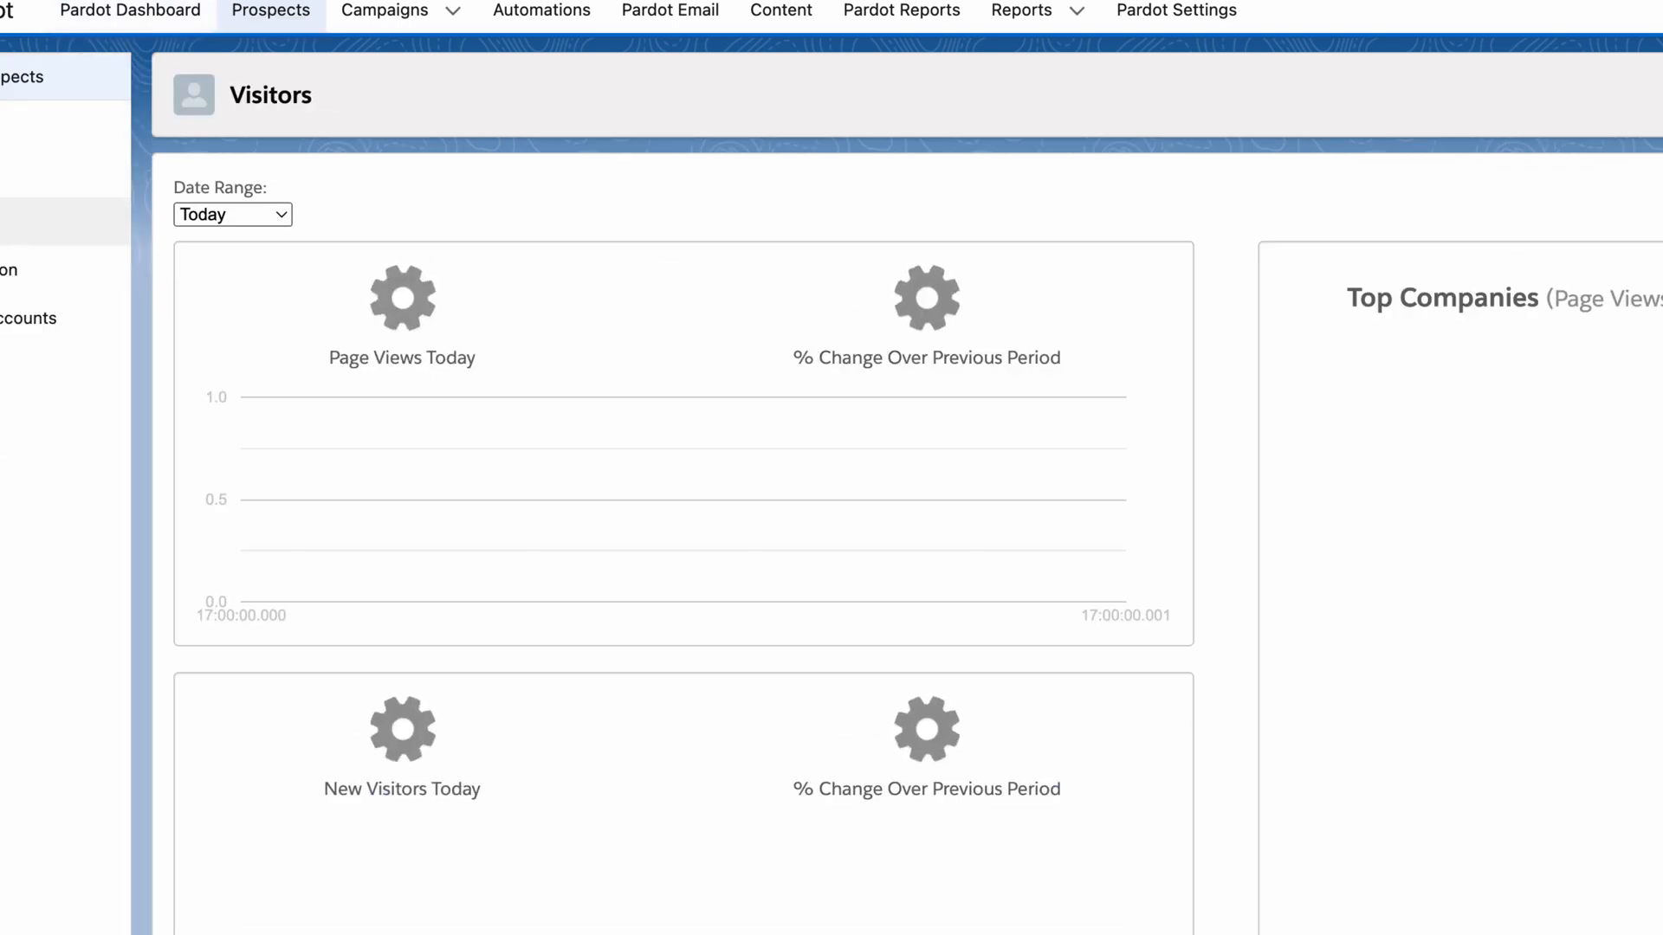
scroll(down, 3)
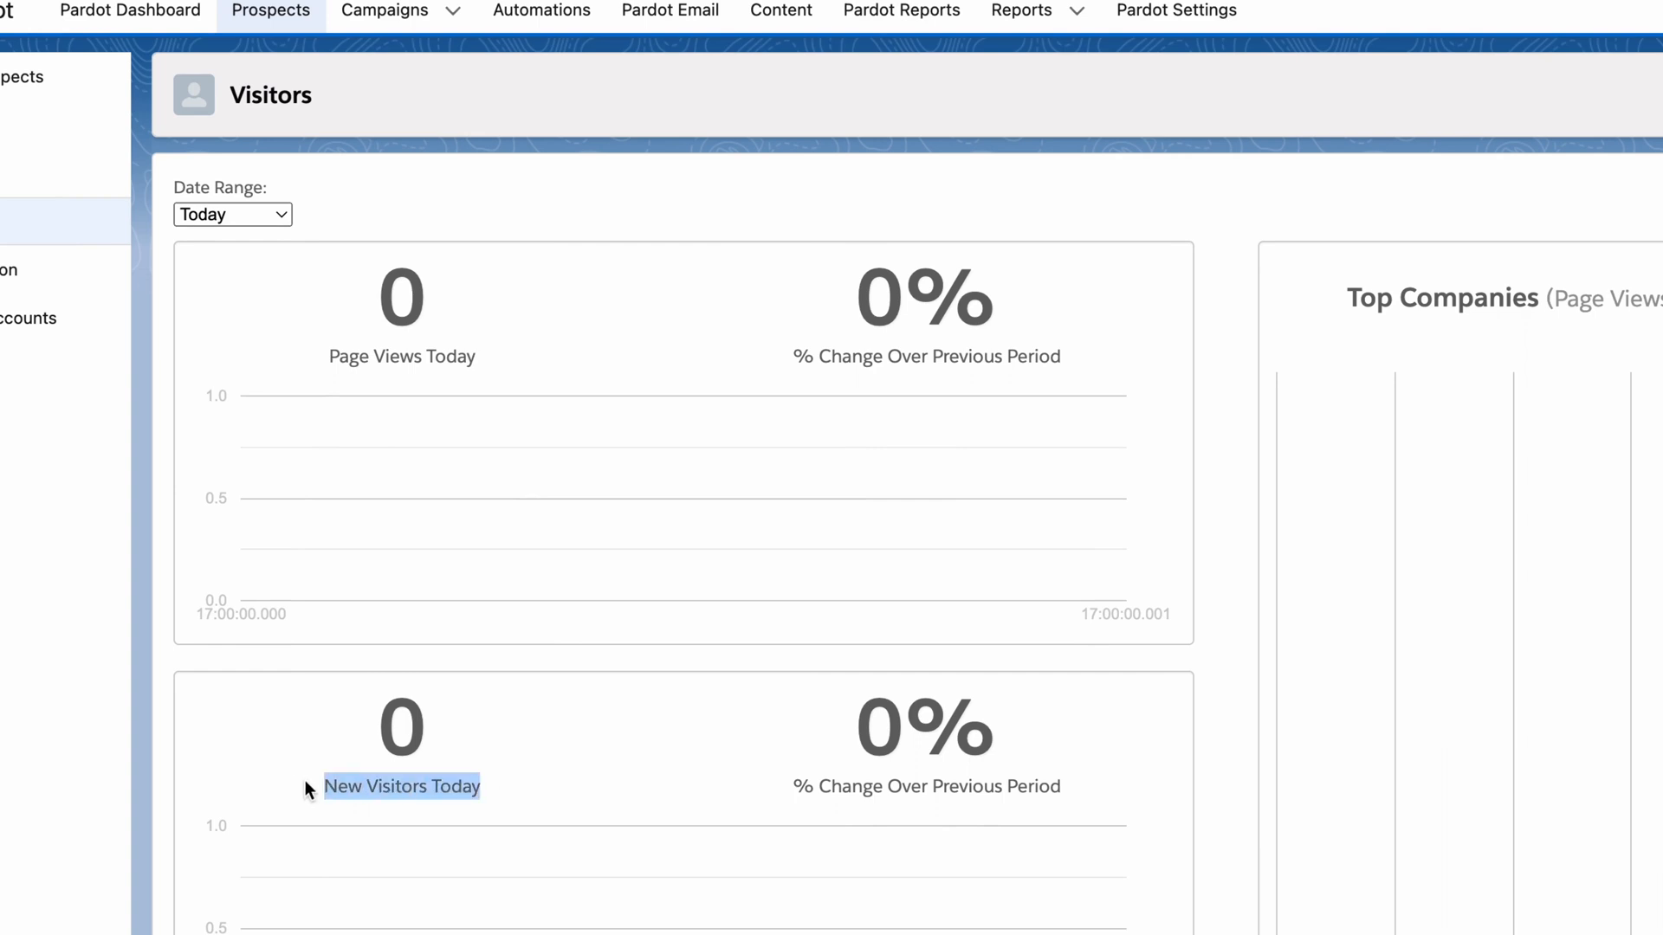
mouse_move(429, 396)
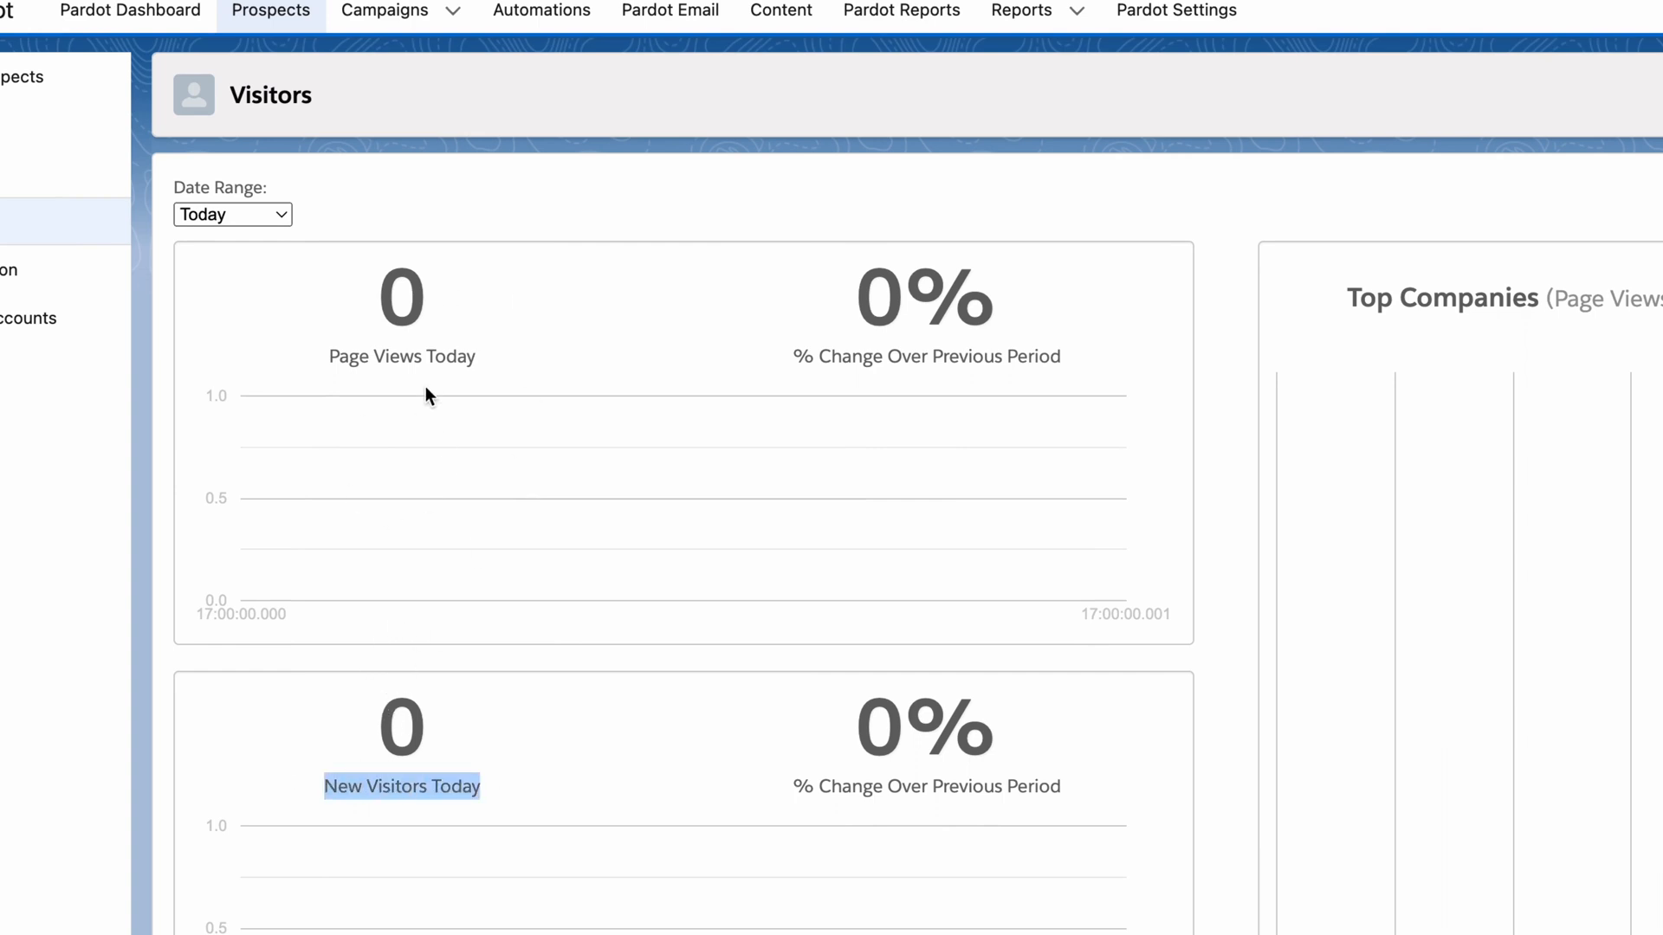
scroll(down, 3)
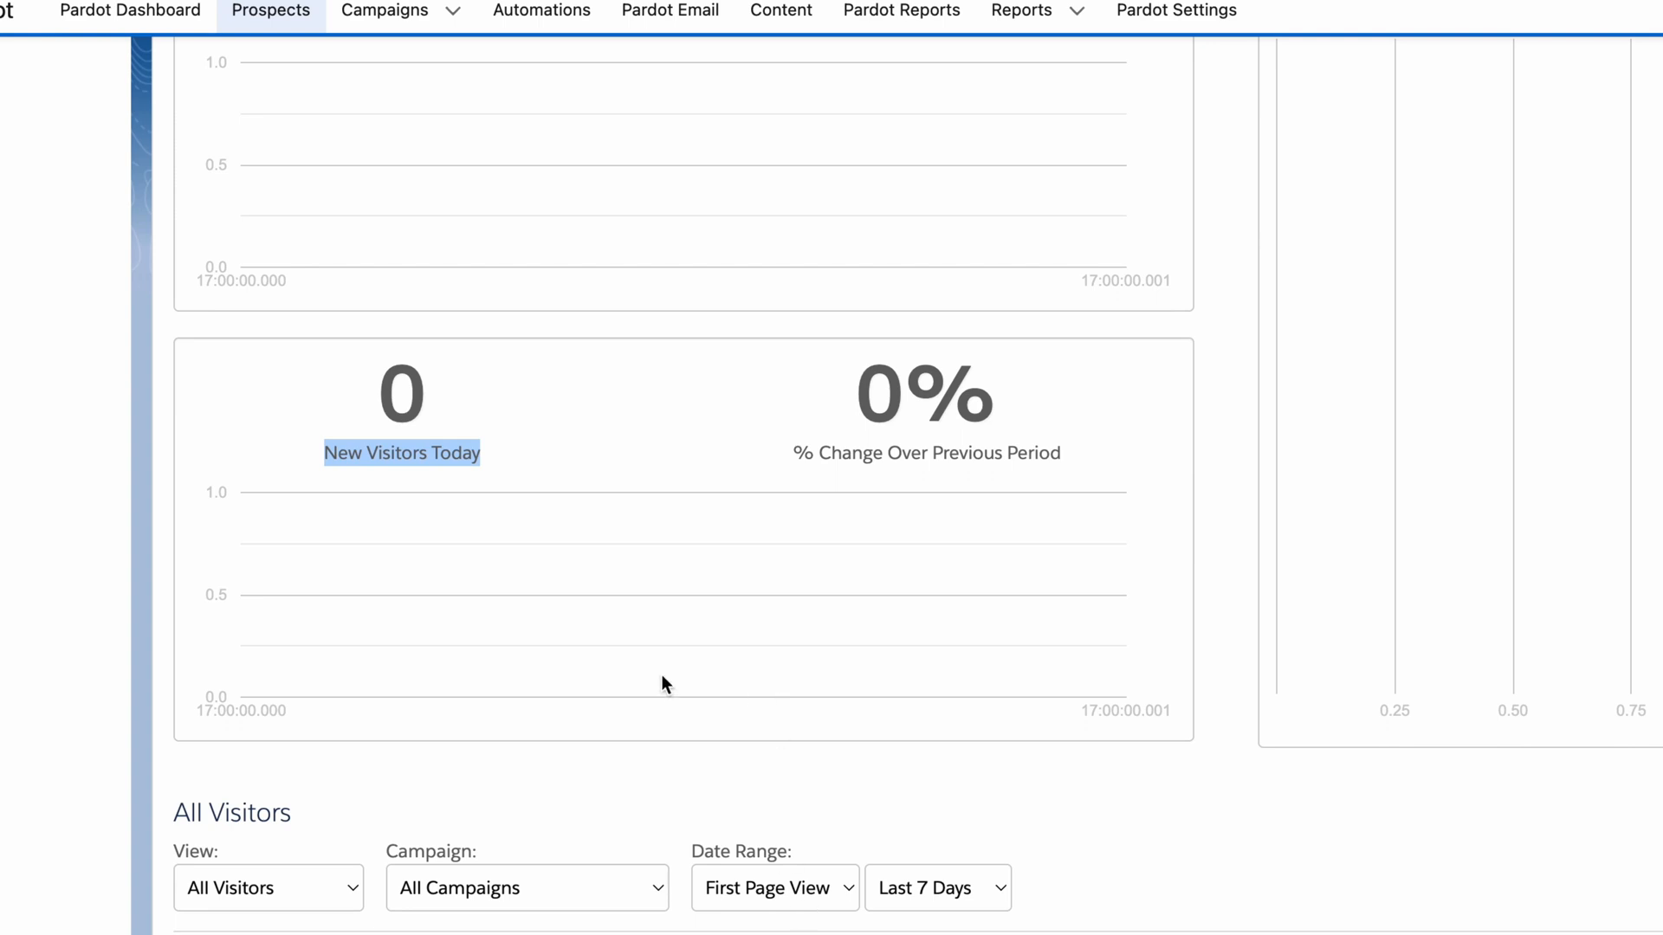
mouse_move(580, 633)
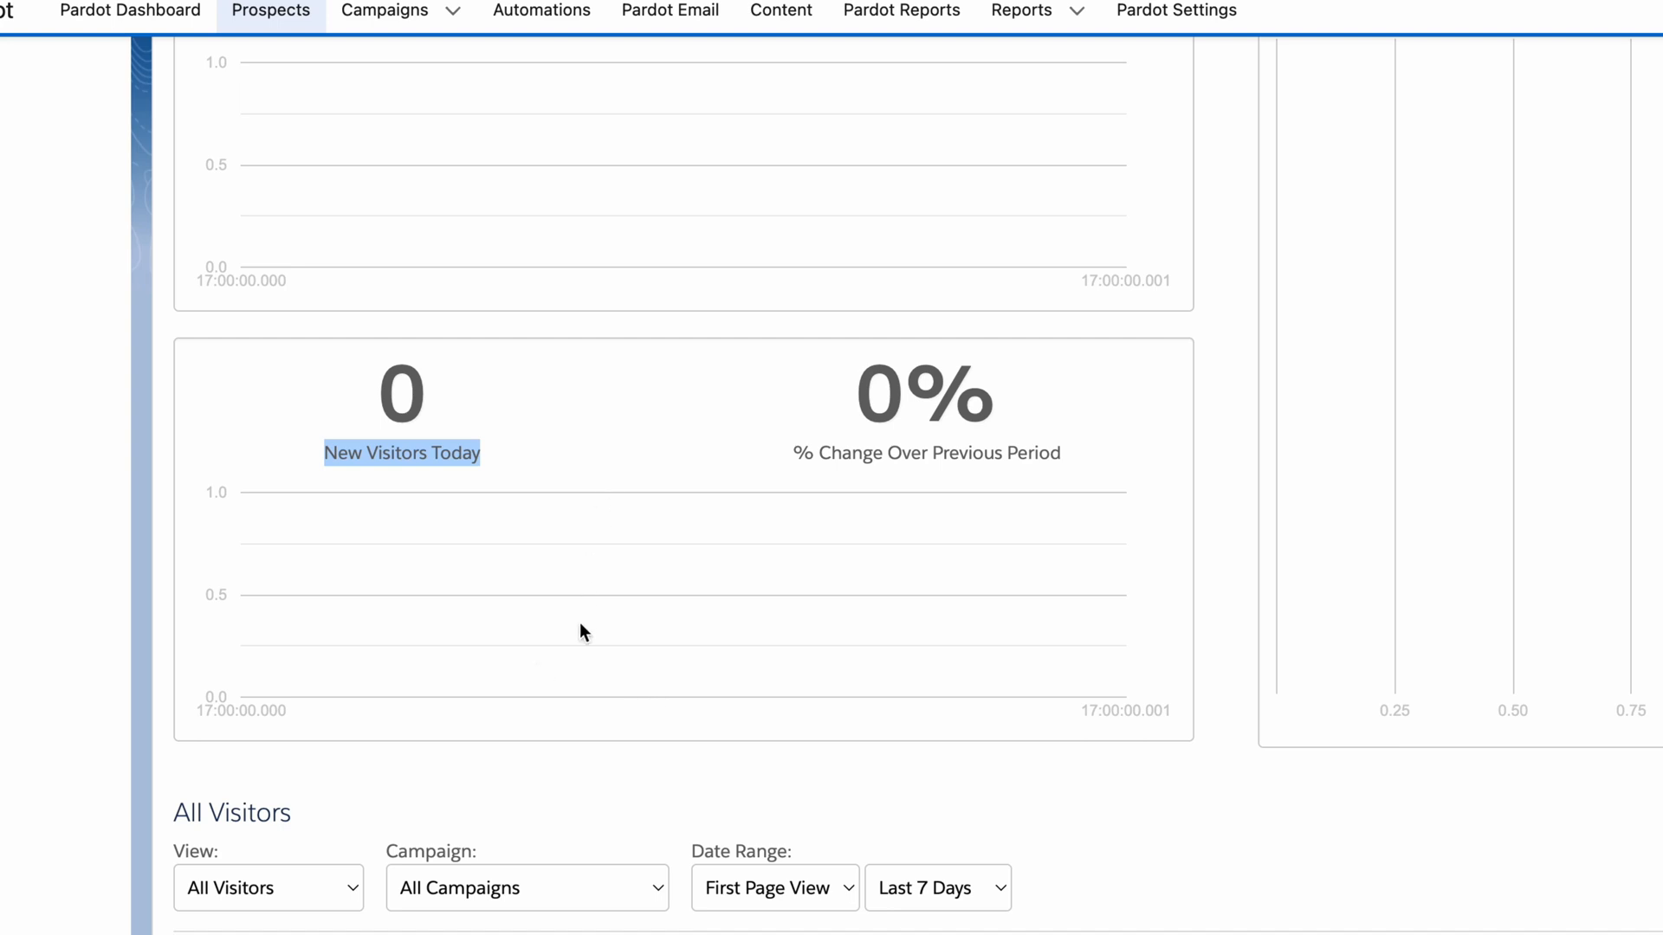